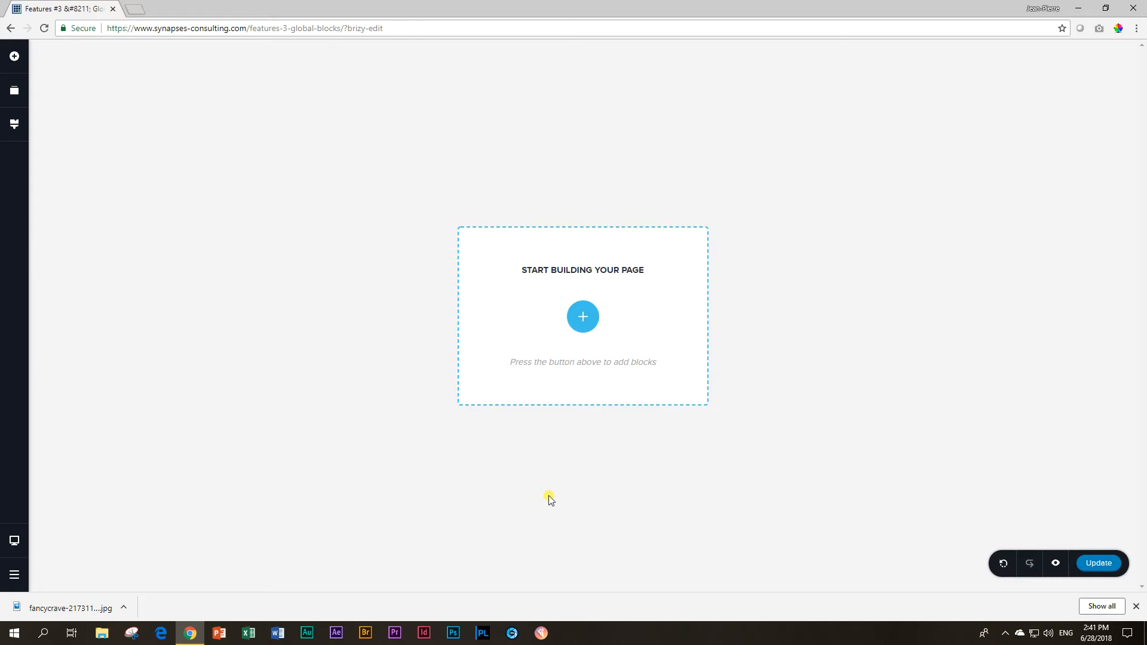
# - Browse the Light block library and insert a two-column block as the page's first block
pyautogui.click(1135, 606)
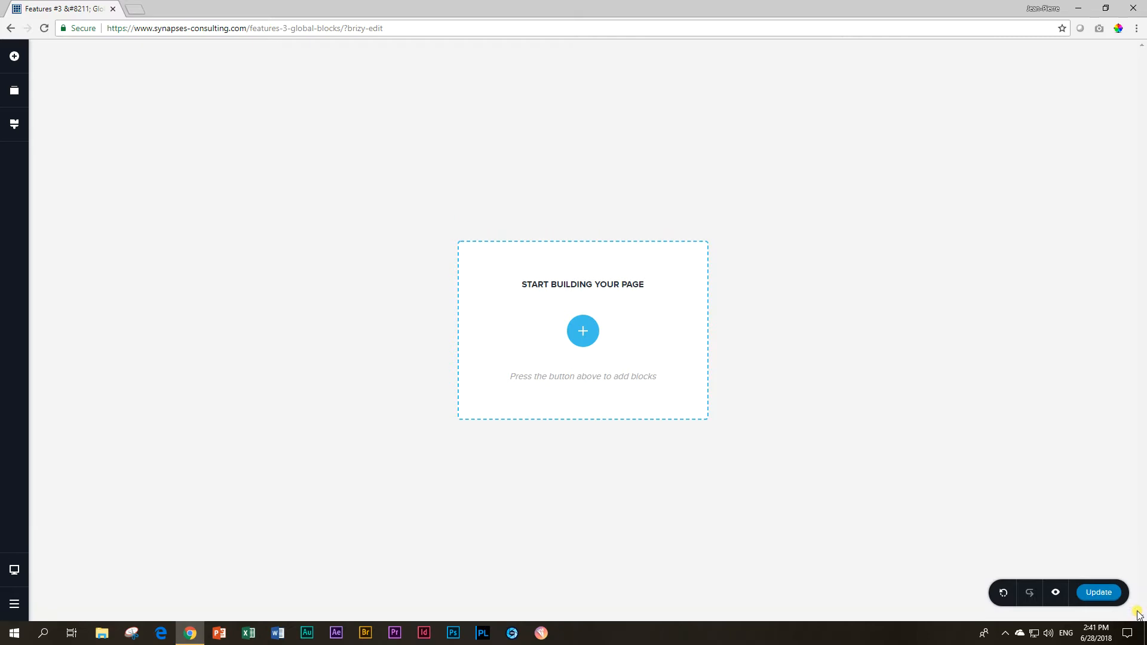
pyautogui.moveTo(582, 331)
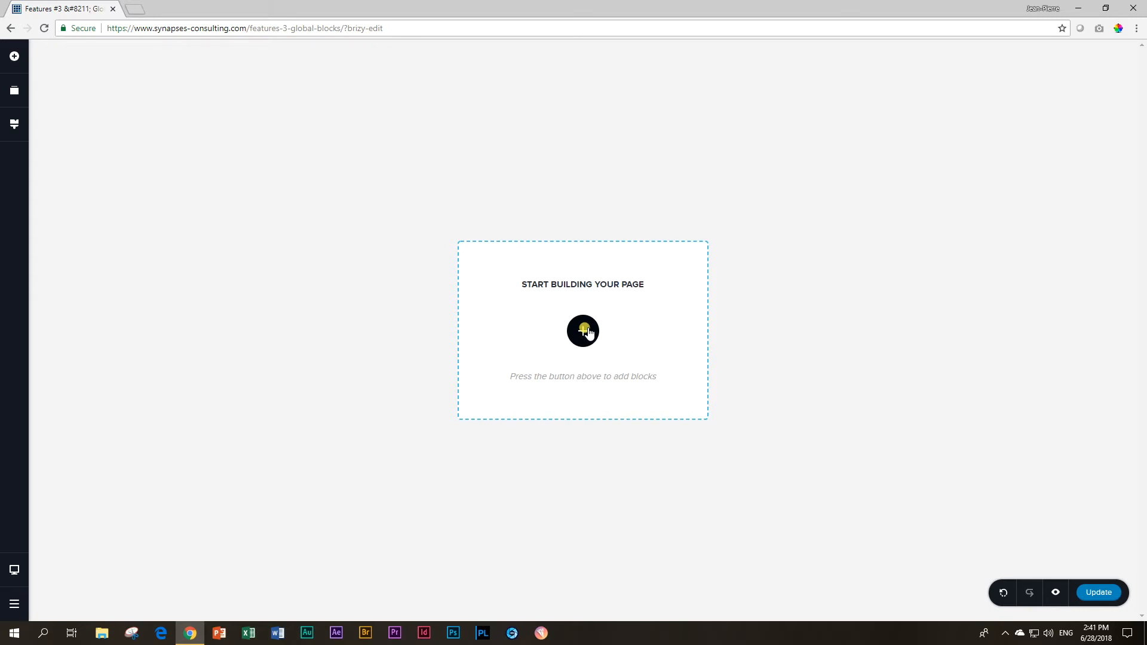
pyautogui.click(582, 331)
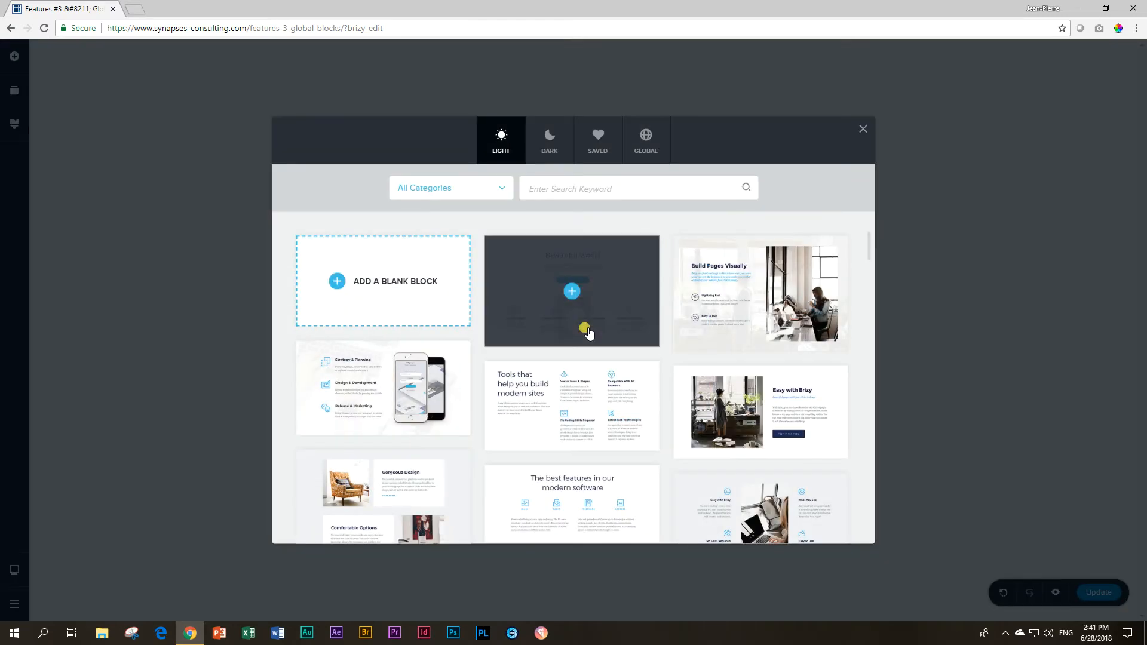
pyautogui.moveTo(773, 354)
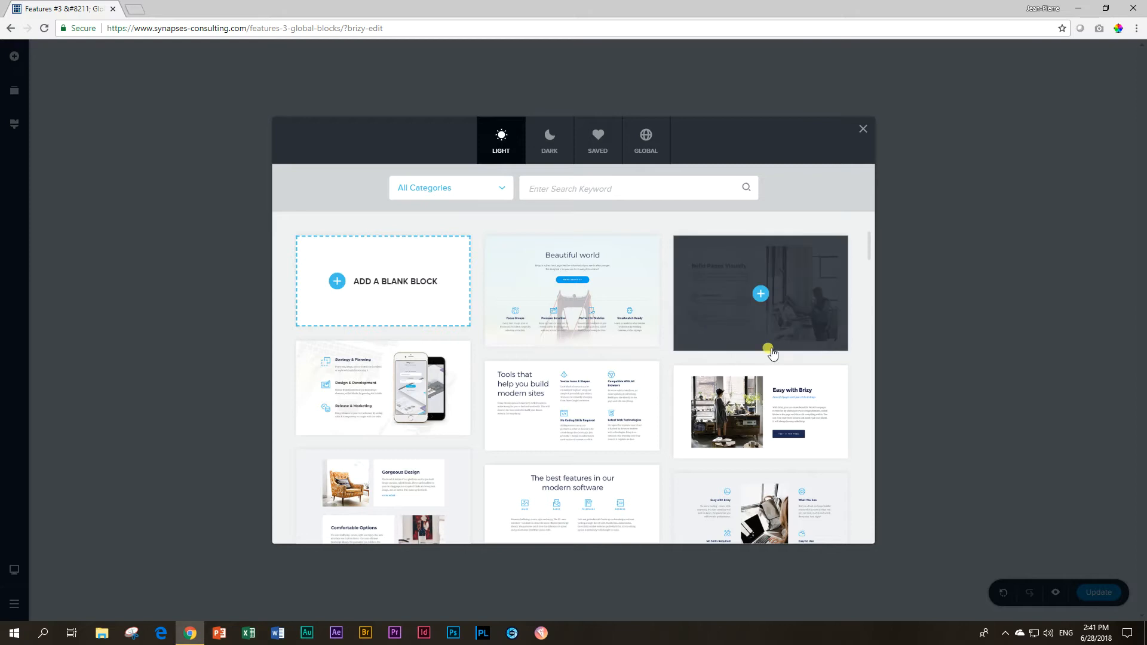
pyautogui.scroll(-3)
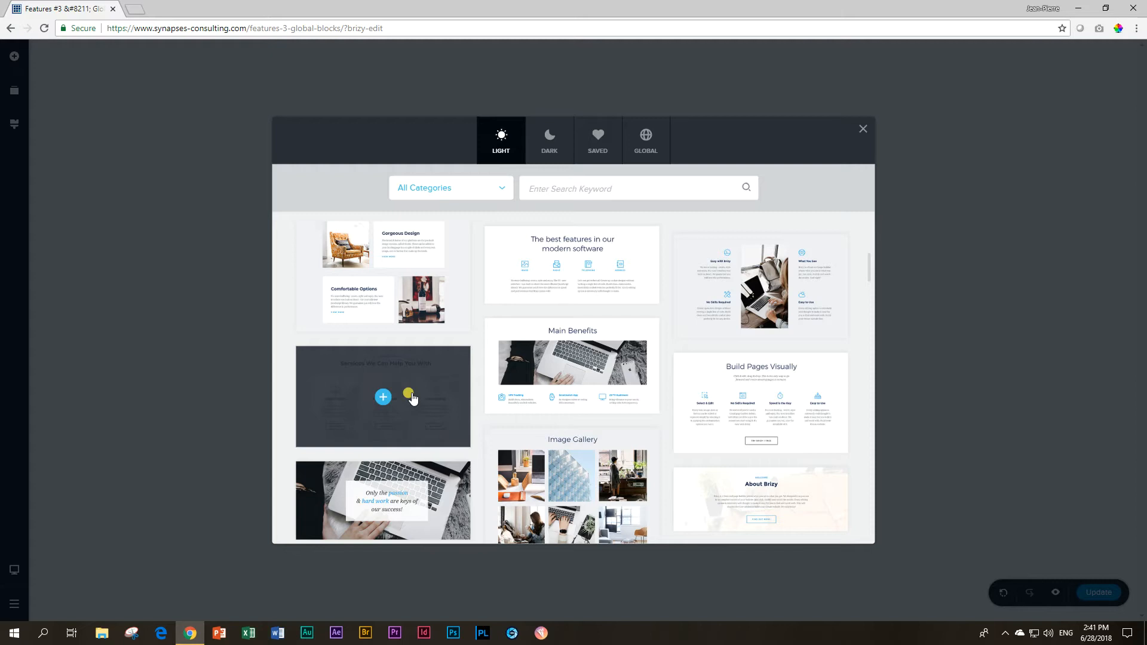
pyautogui.scroll(3)
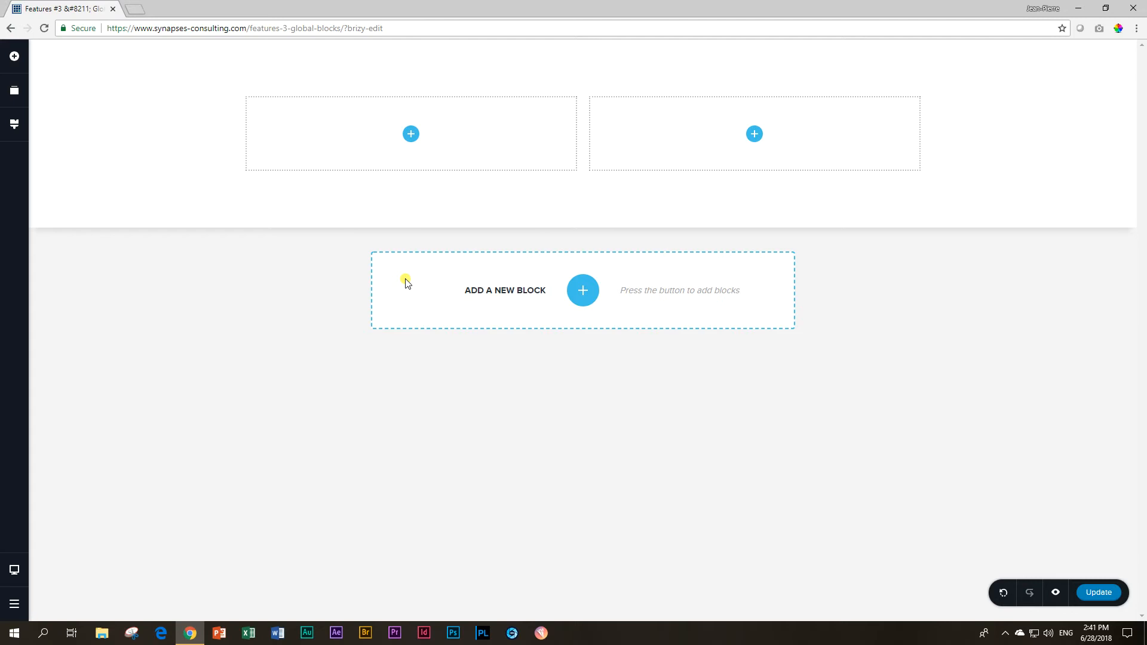
# - Reduce the block to one column, set the drafting photo as its background and make it taller
pyautogui.click(255, 155)
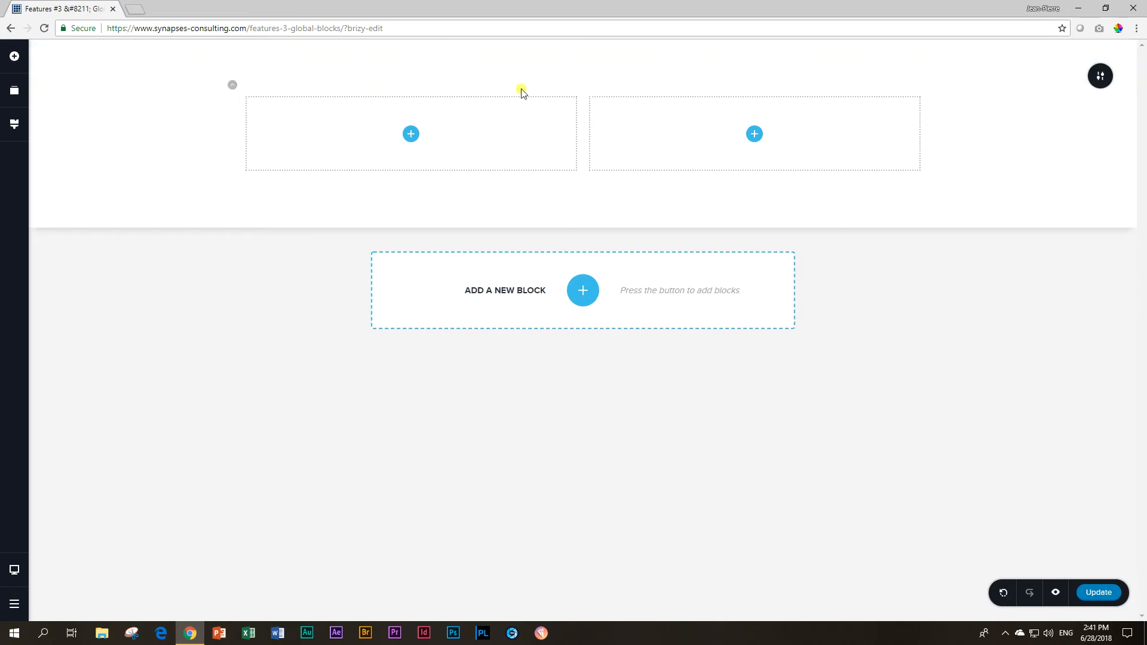
pyautogui.moveTo(227, 82)
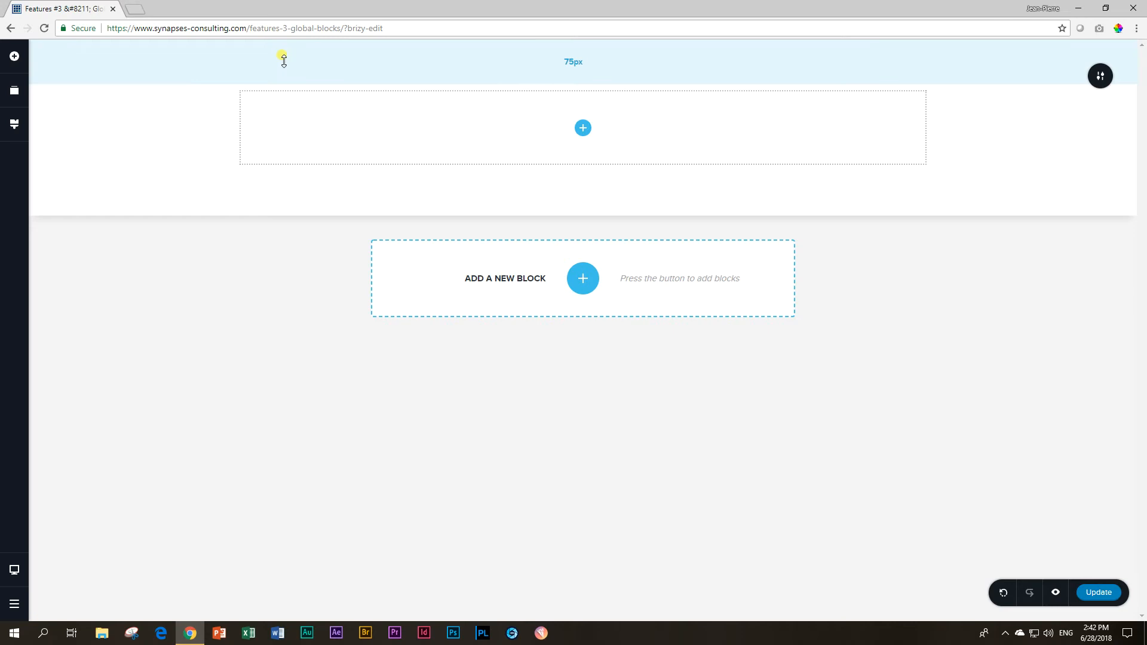
pyautogui.click(1100, 75)
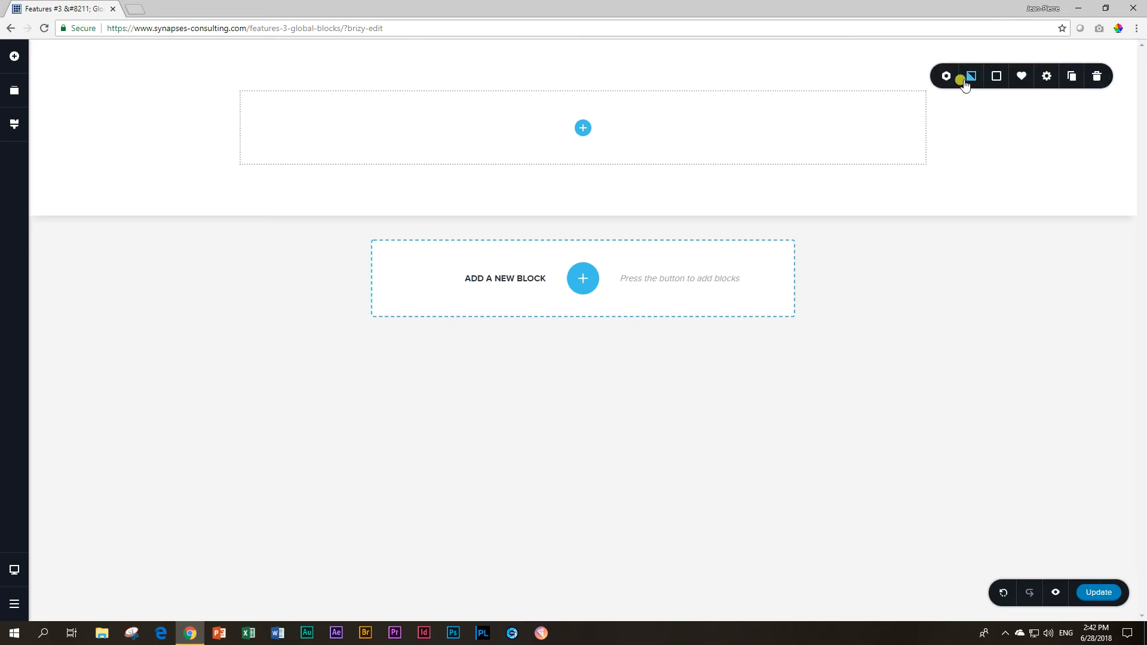
pyautogui.click(970, 75)
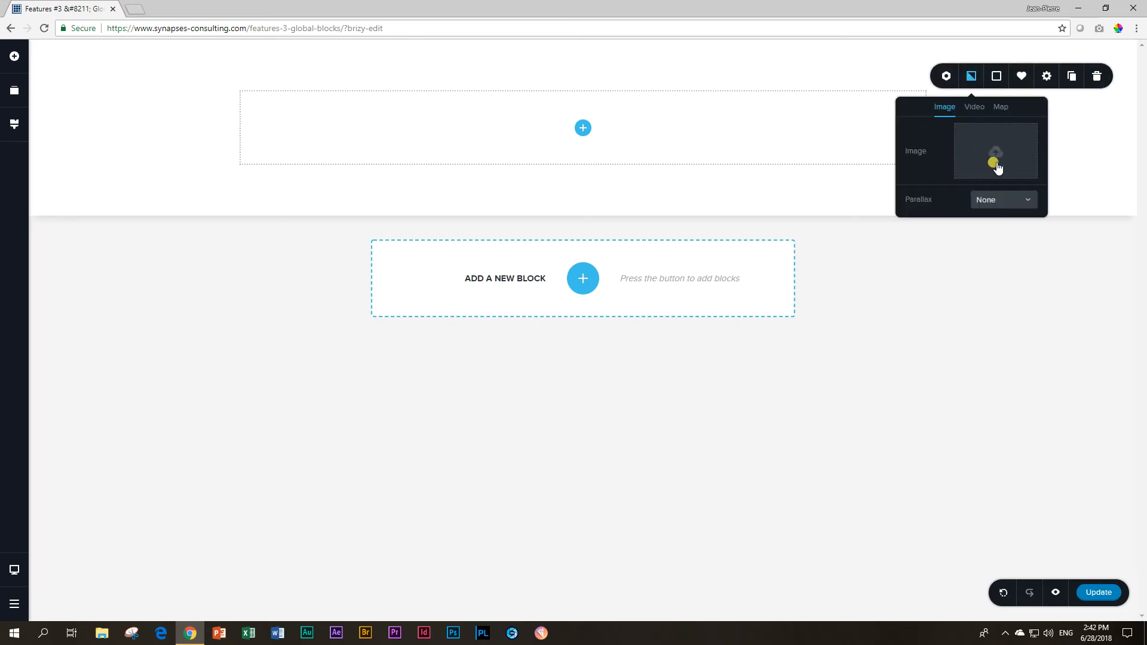
pyautogui.click(995, 151)
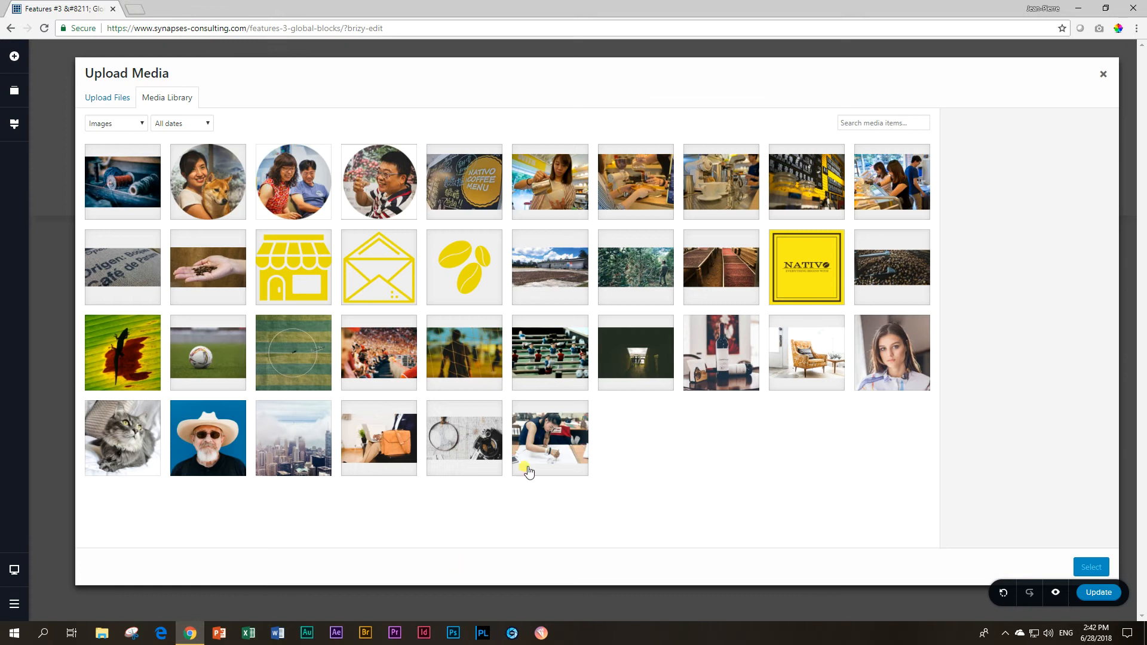
pyautogui.click(1103, 74)
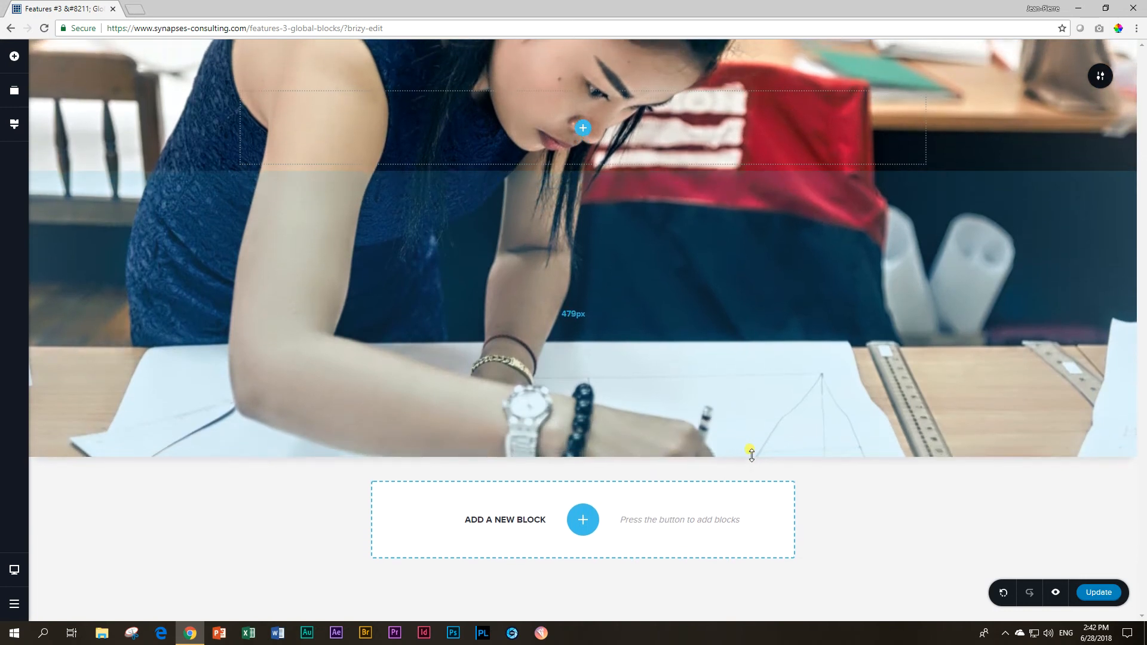
pyautogui.click(1099, 75)
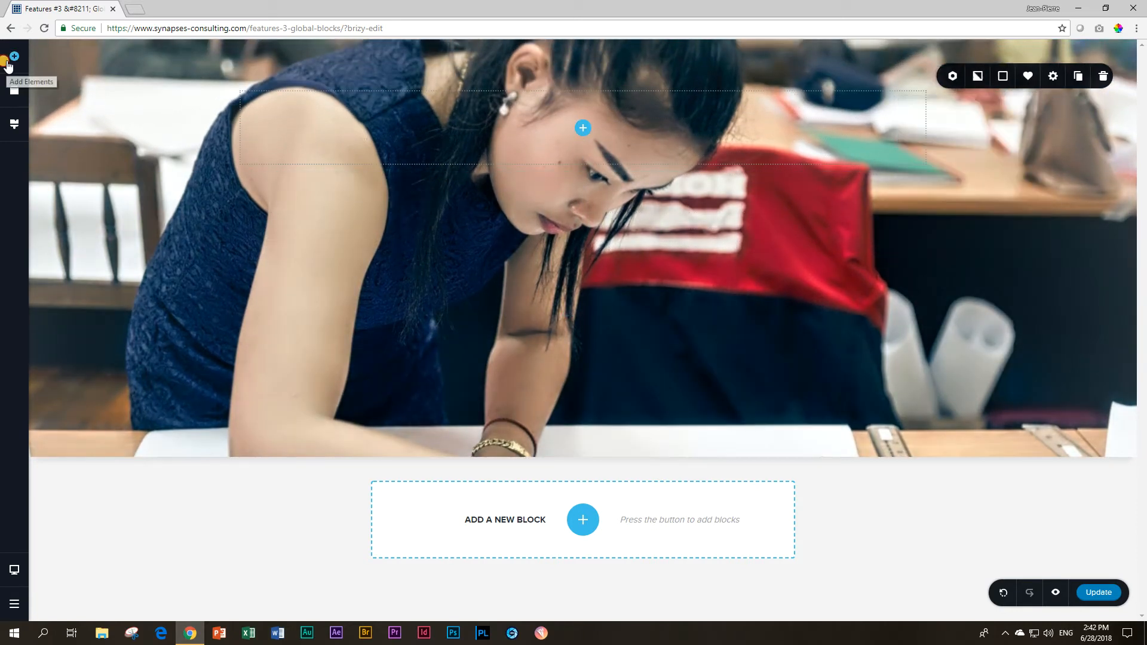
# - Add a Text element to the column and retype it as a 'Pattern Making' Heading 1
pyautogui.click(13, 58)
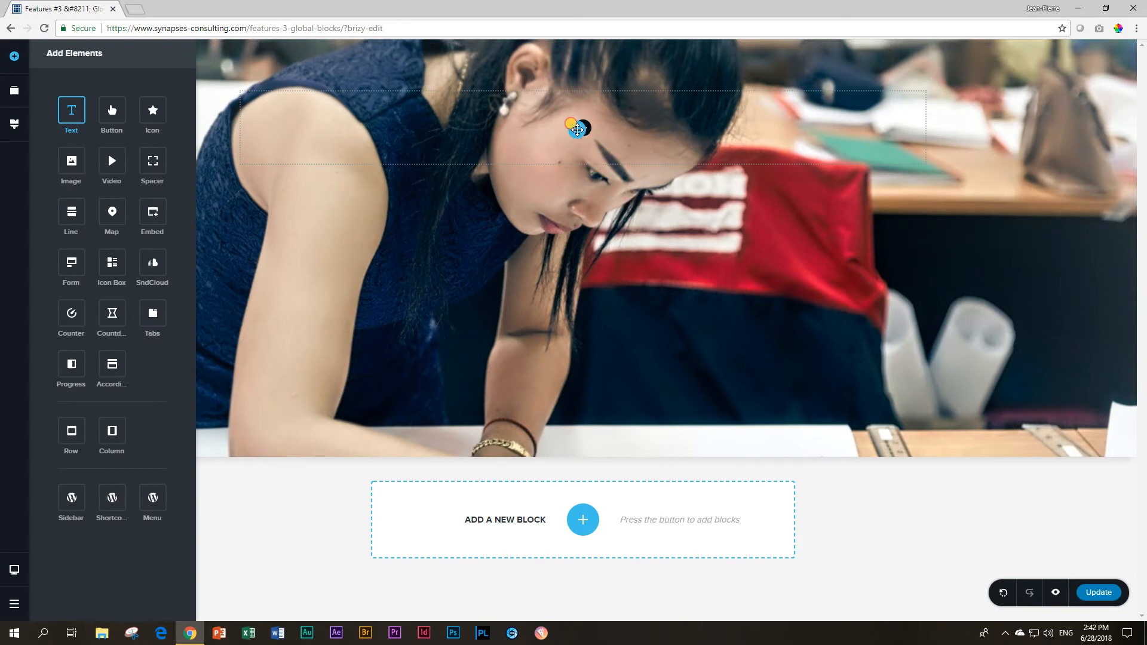
pyautogui.click(578, 131)
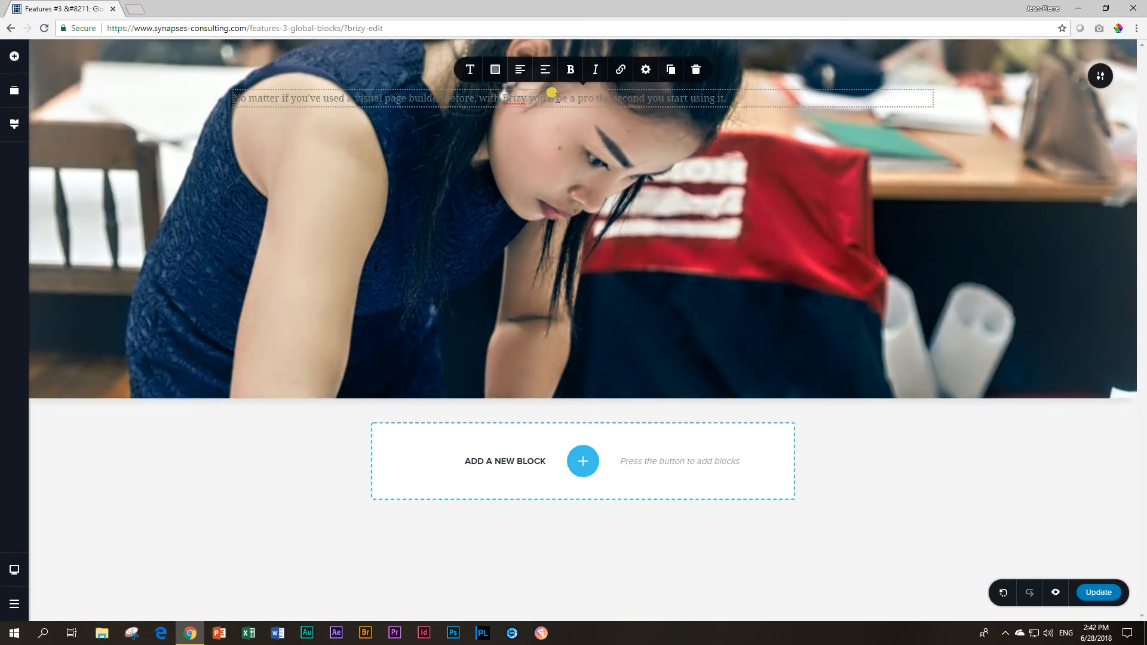
pyautogui.tripleClick(479, 98)
pyautogui.write('Pattern')
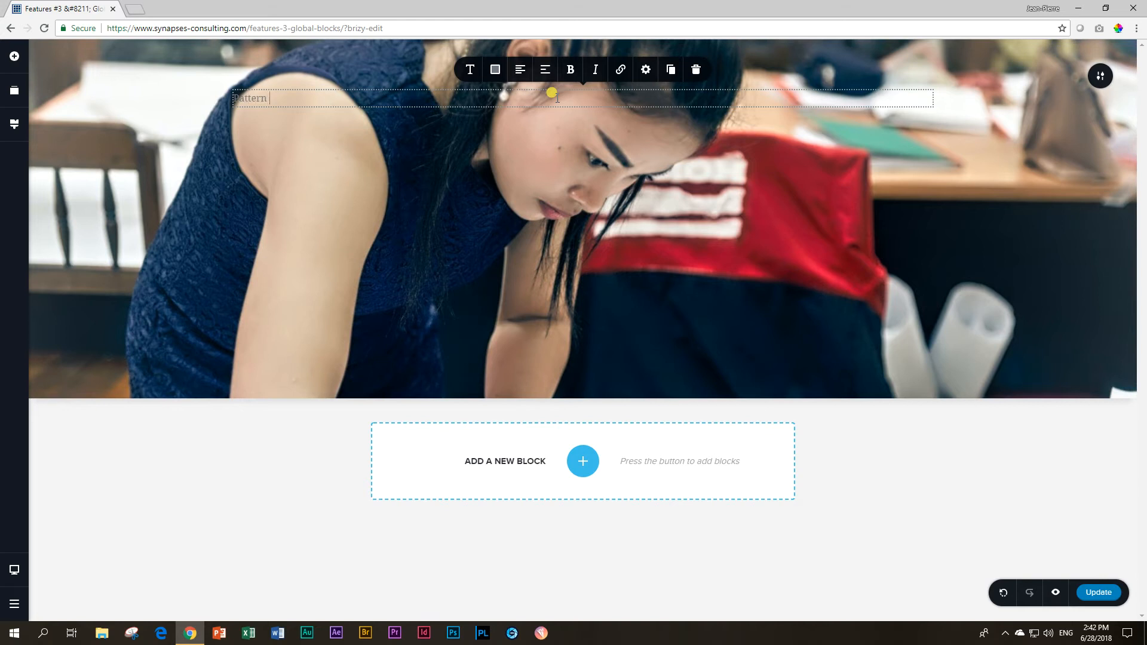
pyautogui.write('Making')
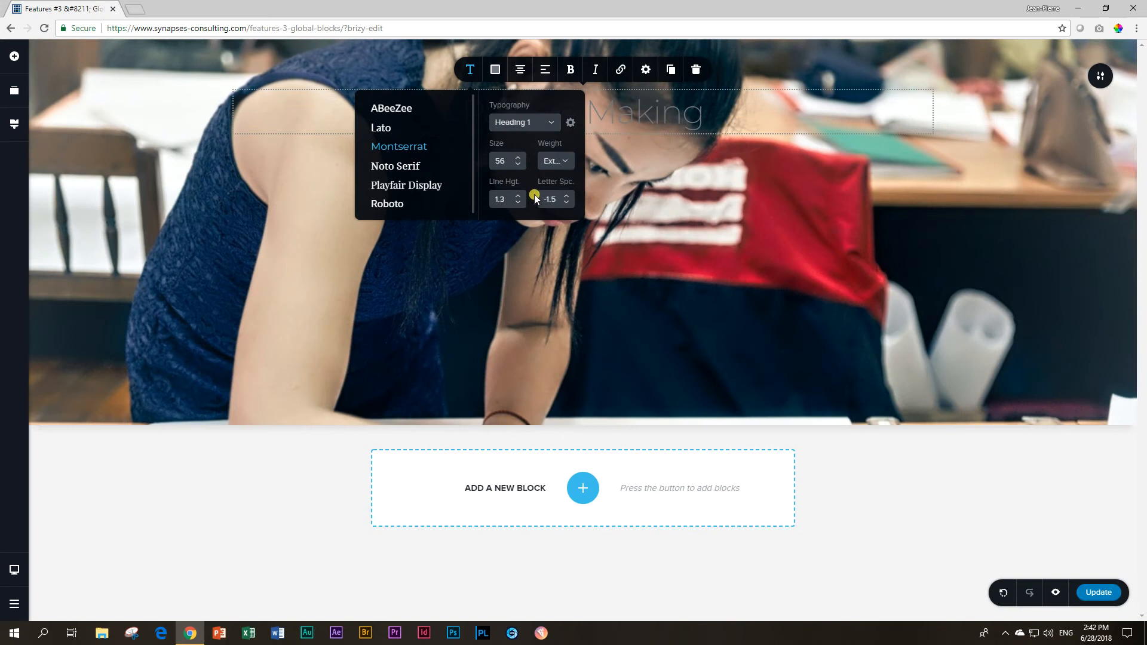
# - Make the 'Pattern Making' heading white with the heaviest font weight
pyautogui.click(495, 69)
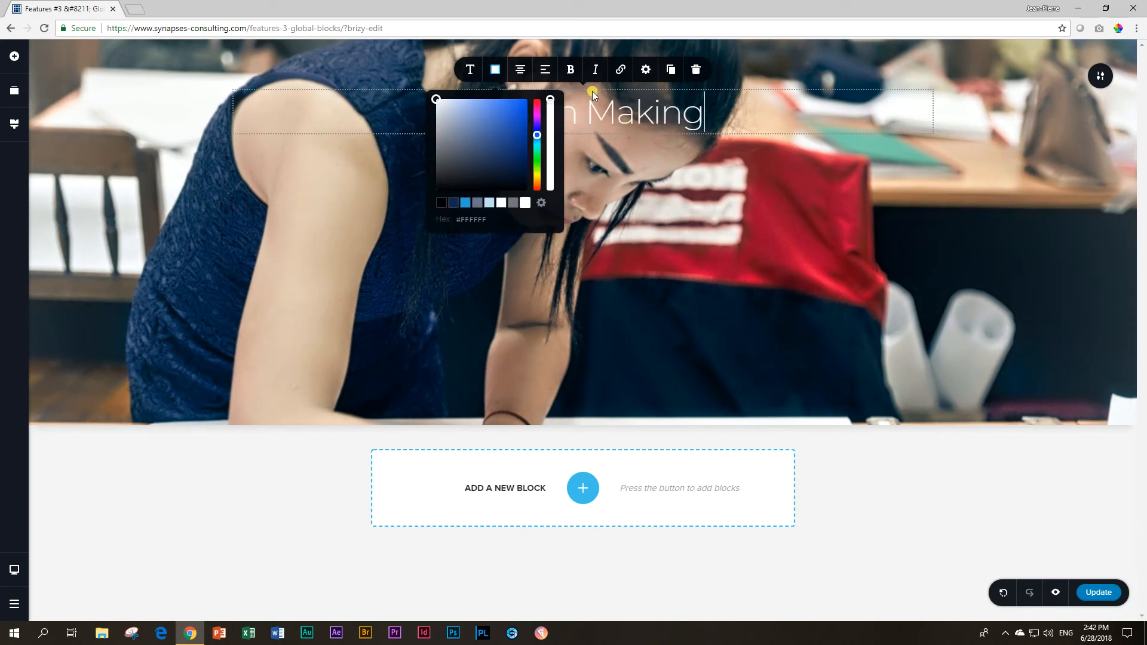
pyautogui.click(471, 69)
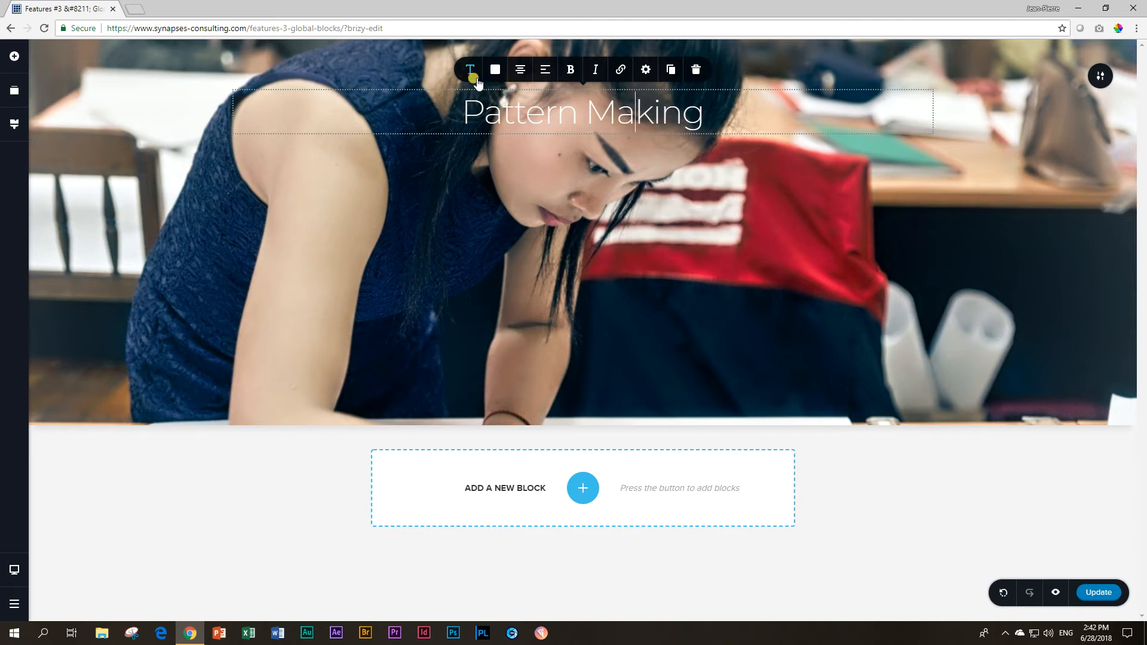
pyautogui.click(469, 69)
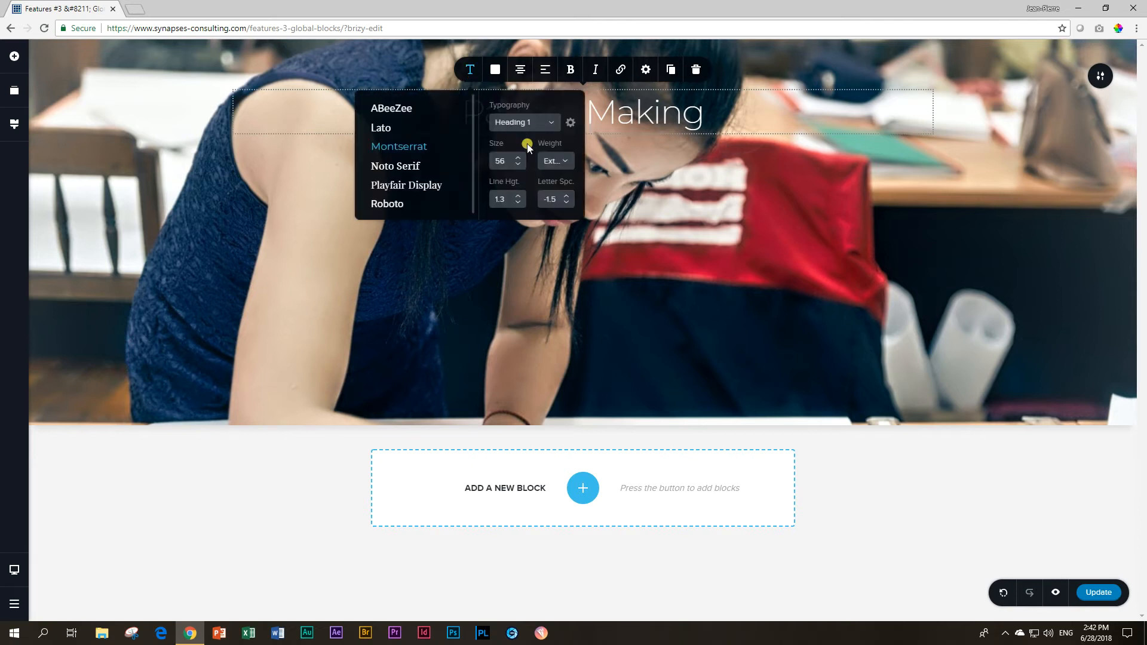
pyautogui.click(554, 160)
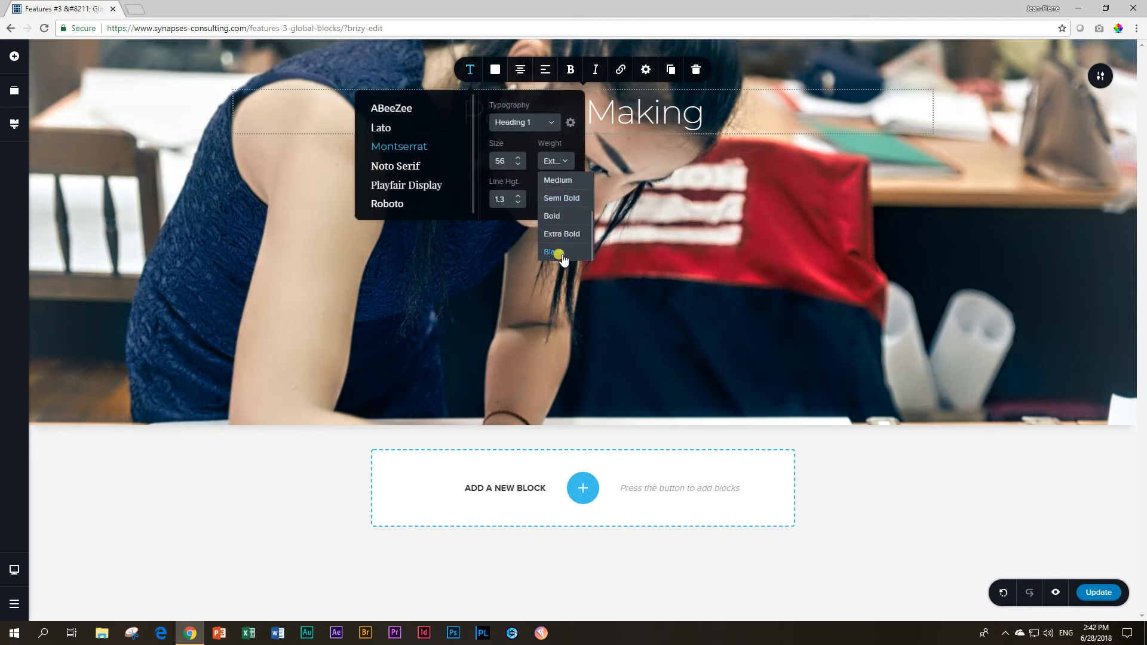
pyautogui.click(551, 252)
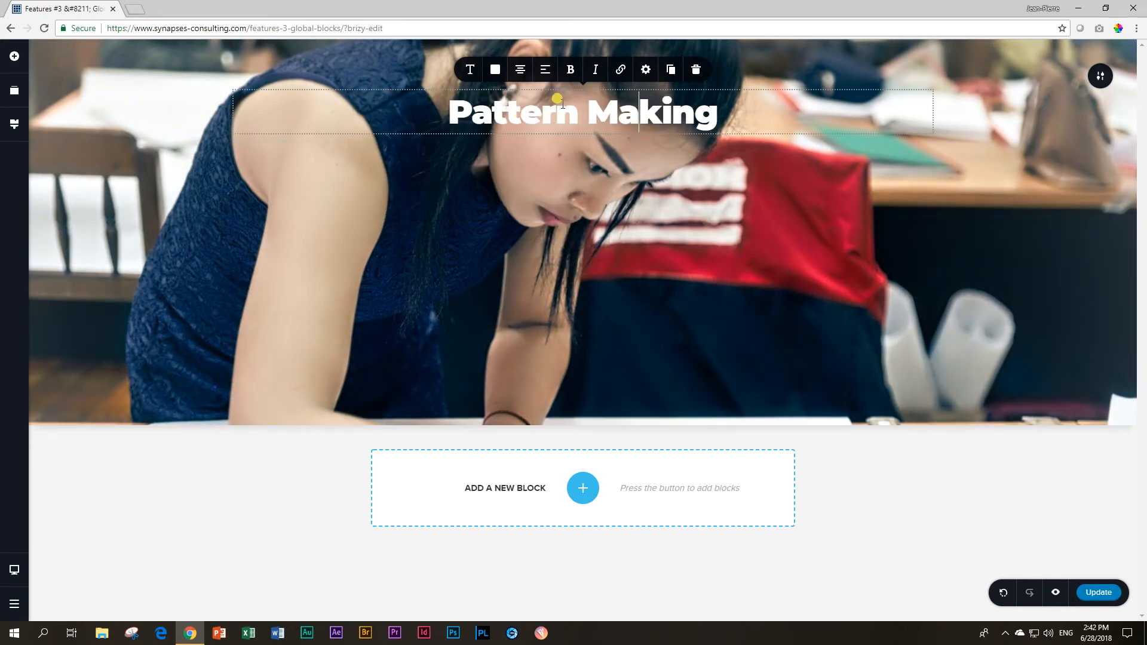
pyautogui.moveTo(449, 62)
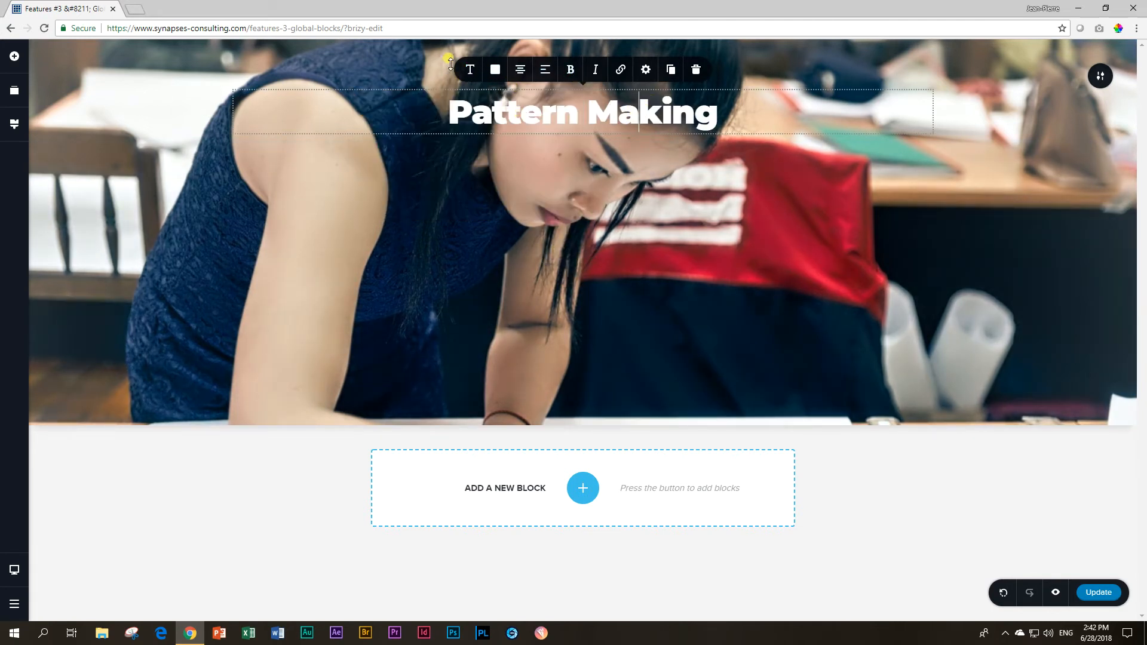
pyautogui.moveTo(610, 80)
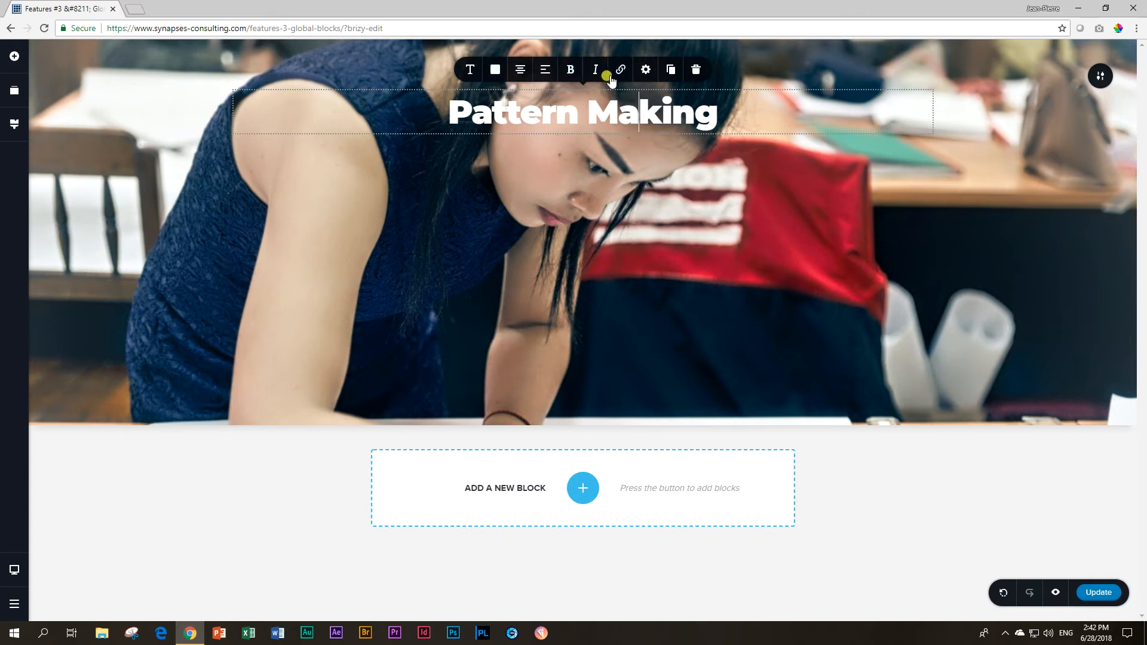
# - Adjust the heading's spacing and add a placeholder paragraph beneath it
pyautogui.click(644, 70)
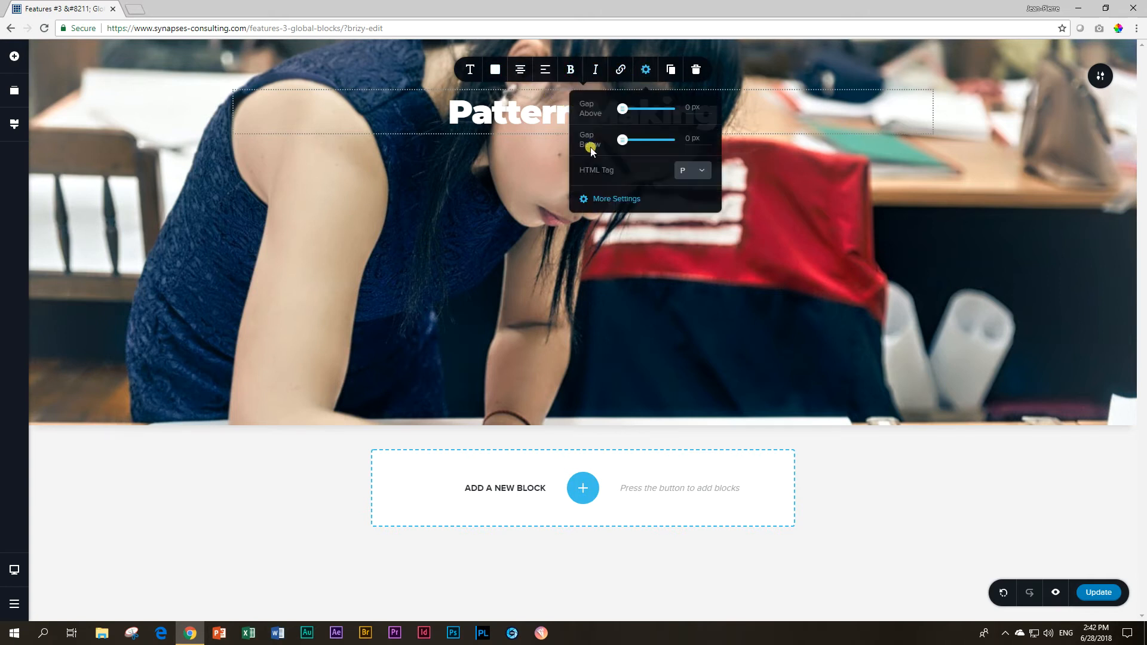
pyautogui.click(690, 170)
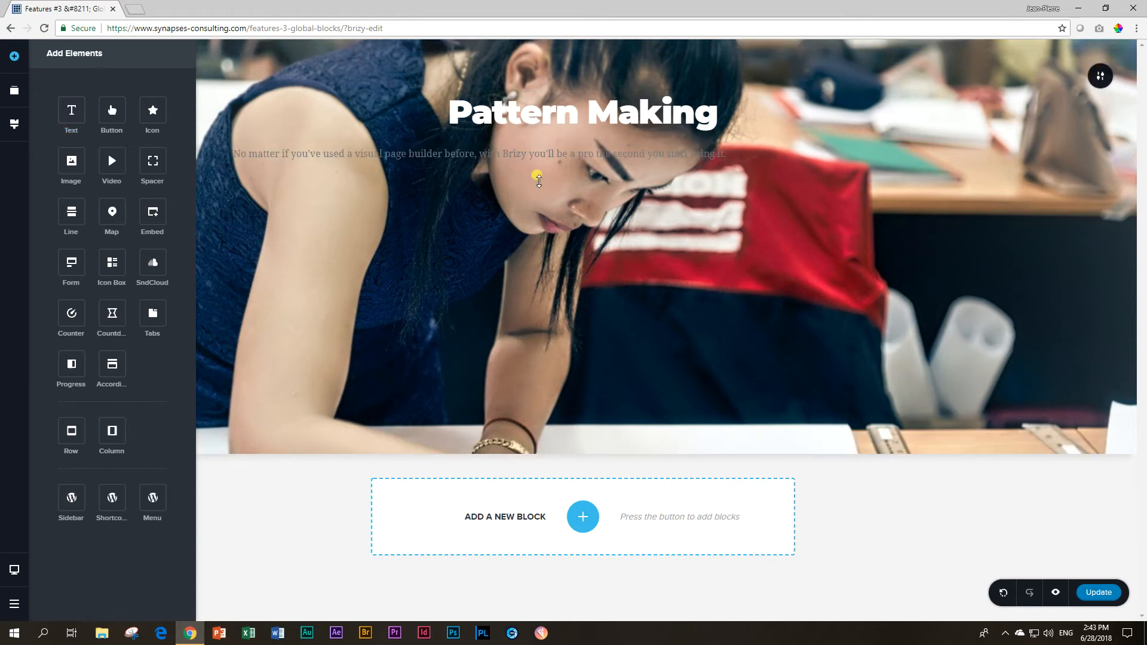
# - Lengthen the paragraph, make it white and centred, and add a Button element below it
pyautogui.click(478, 155)
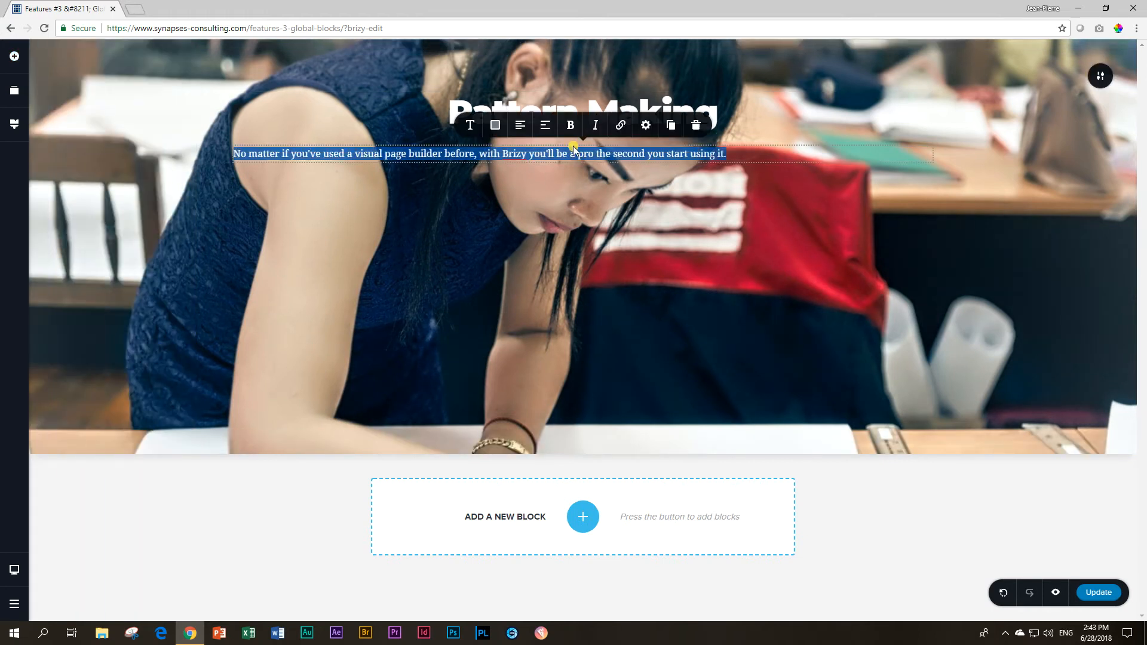
pyautogui.moveTo(742, 165)
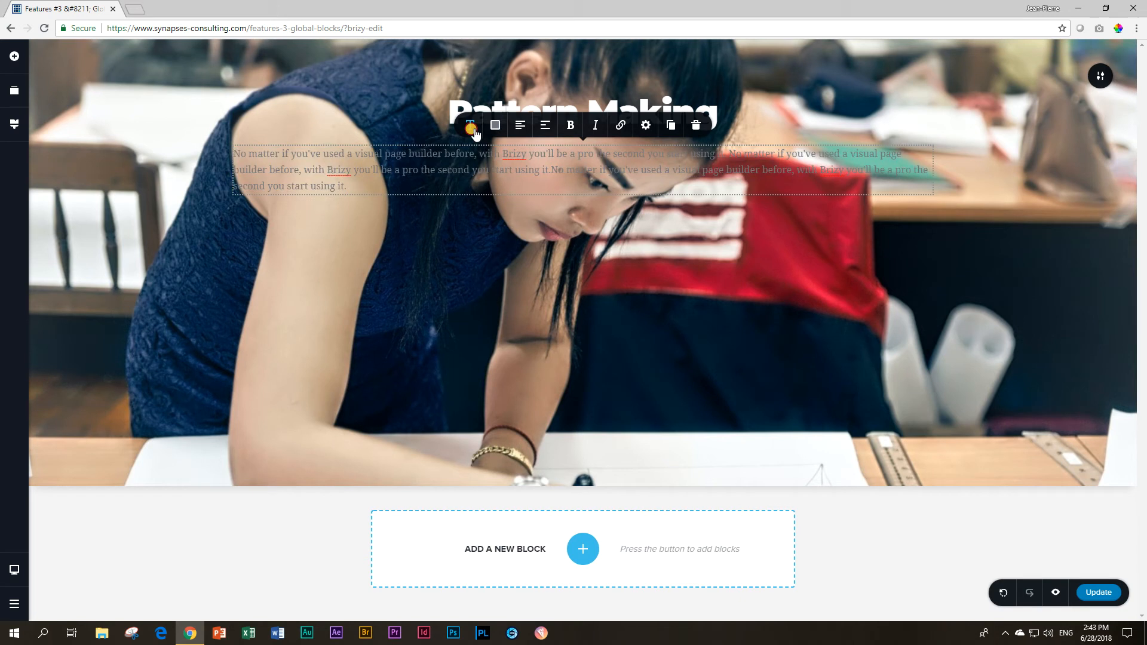
pyautogui.click(494, 126)
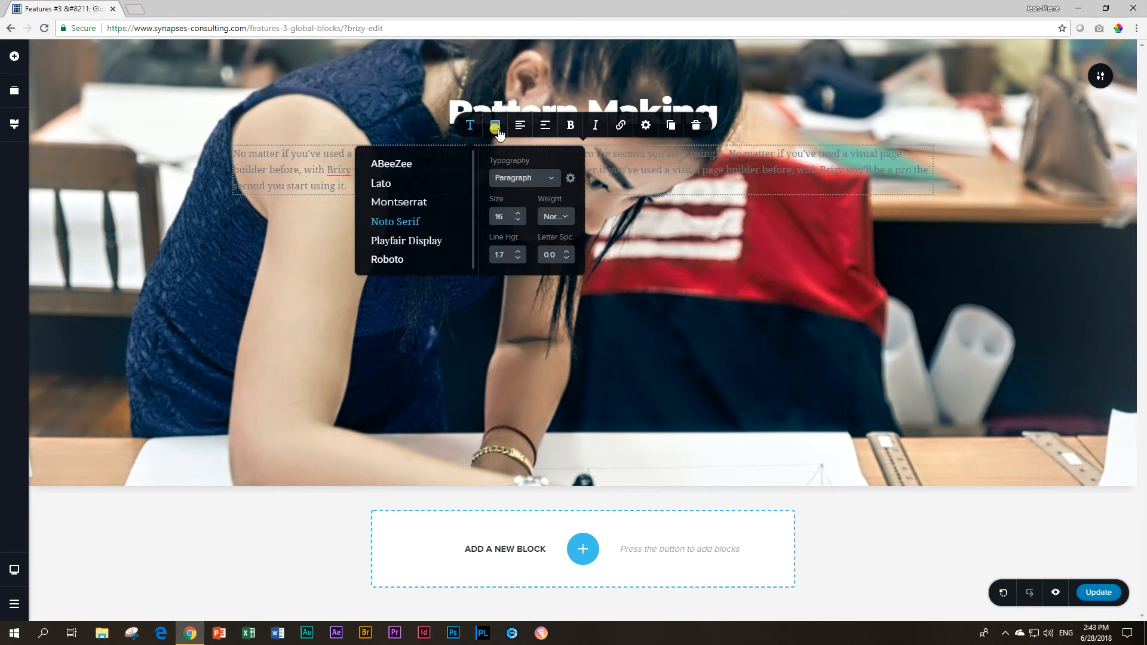
pyautogui.click(495, 126)
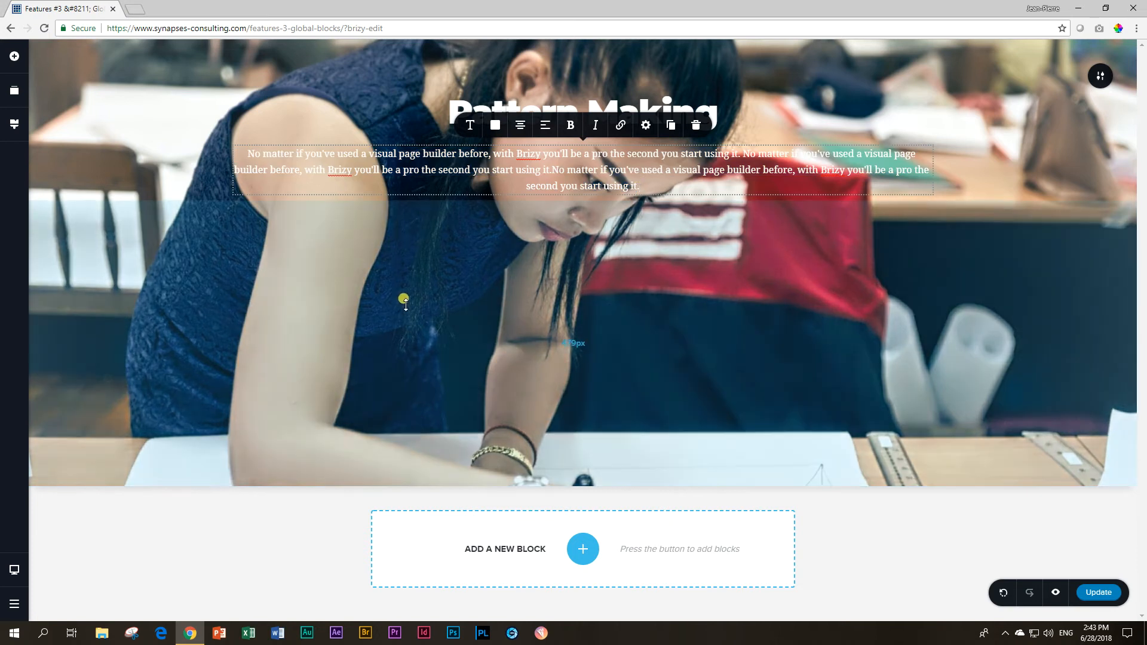
pyautogui.click(13, 56)
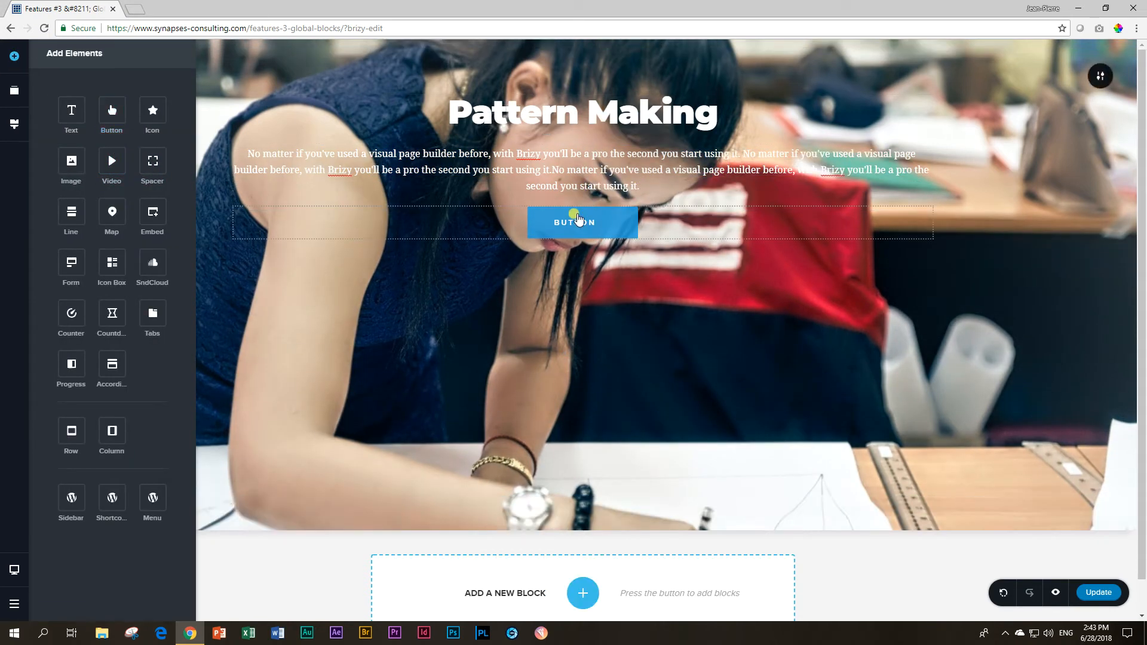
# - Select the new button and bring up its colour settings
pyautogui.click(582, 223)
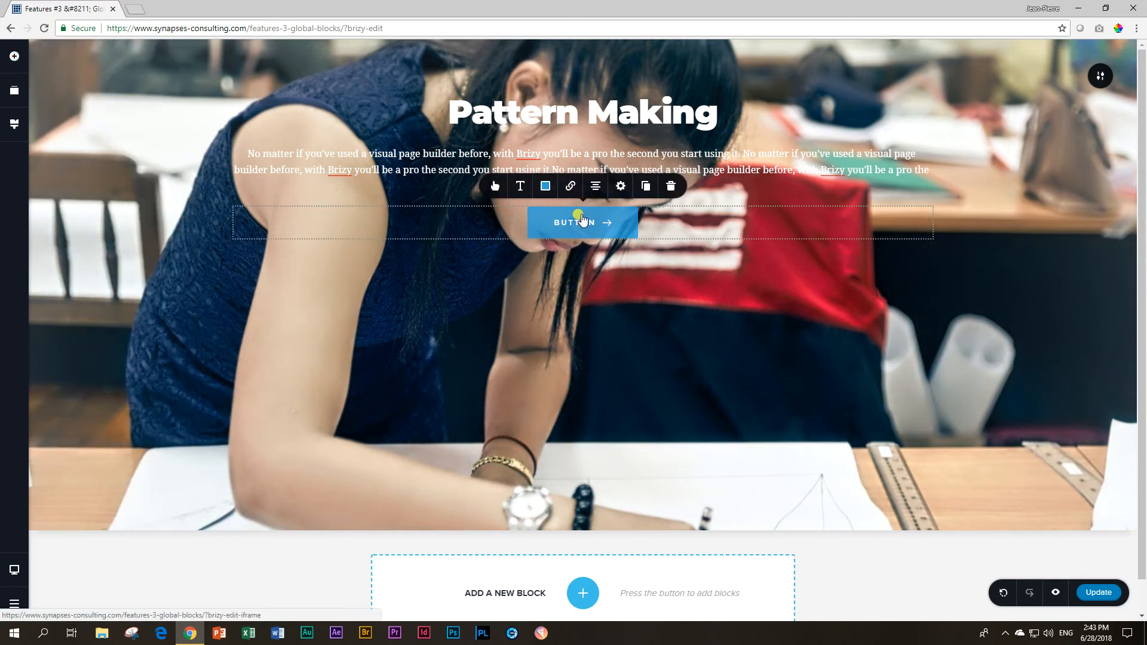
pyautogui.click(545, 186)
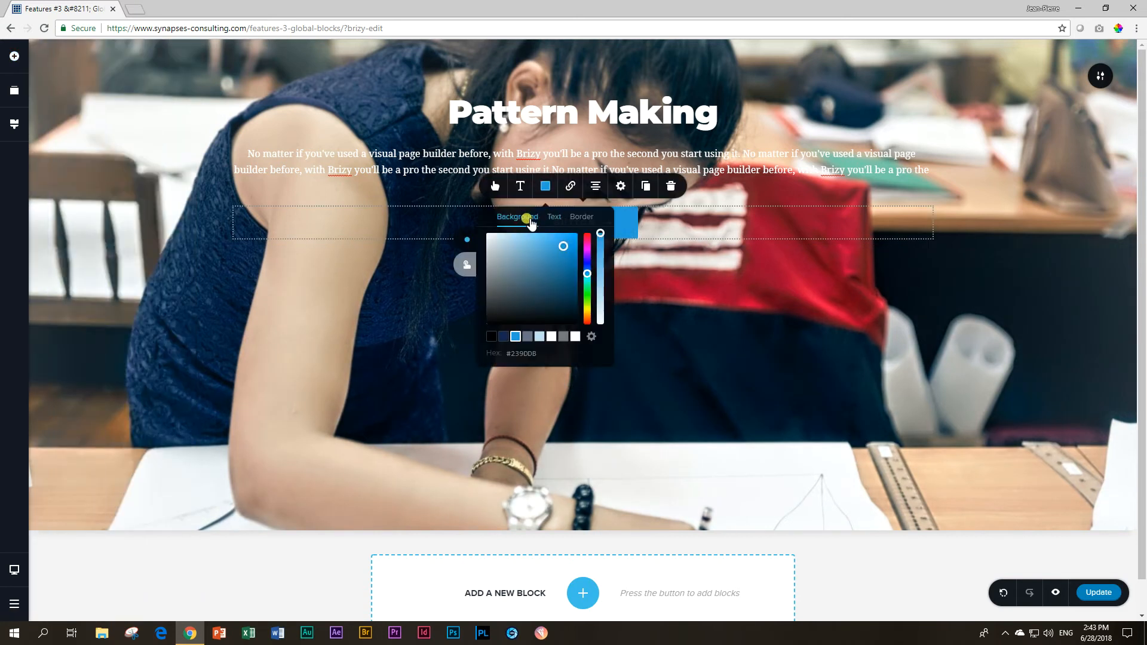
pyautogui.moveTo(579, 226)
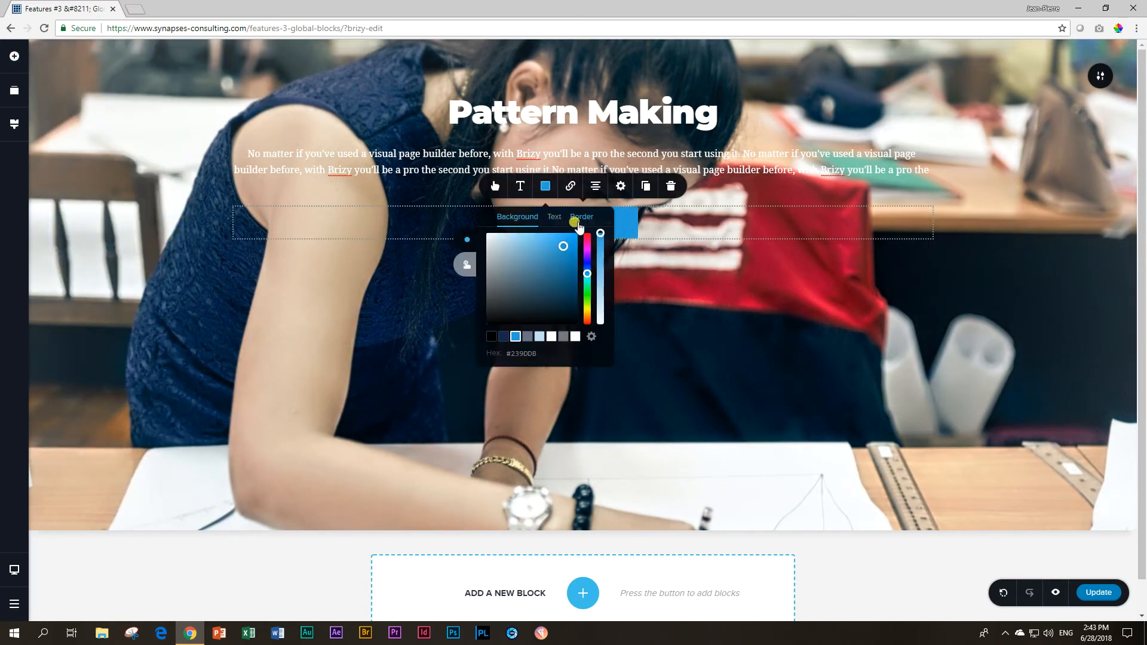
pyautogui.moveTo(465, 265)
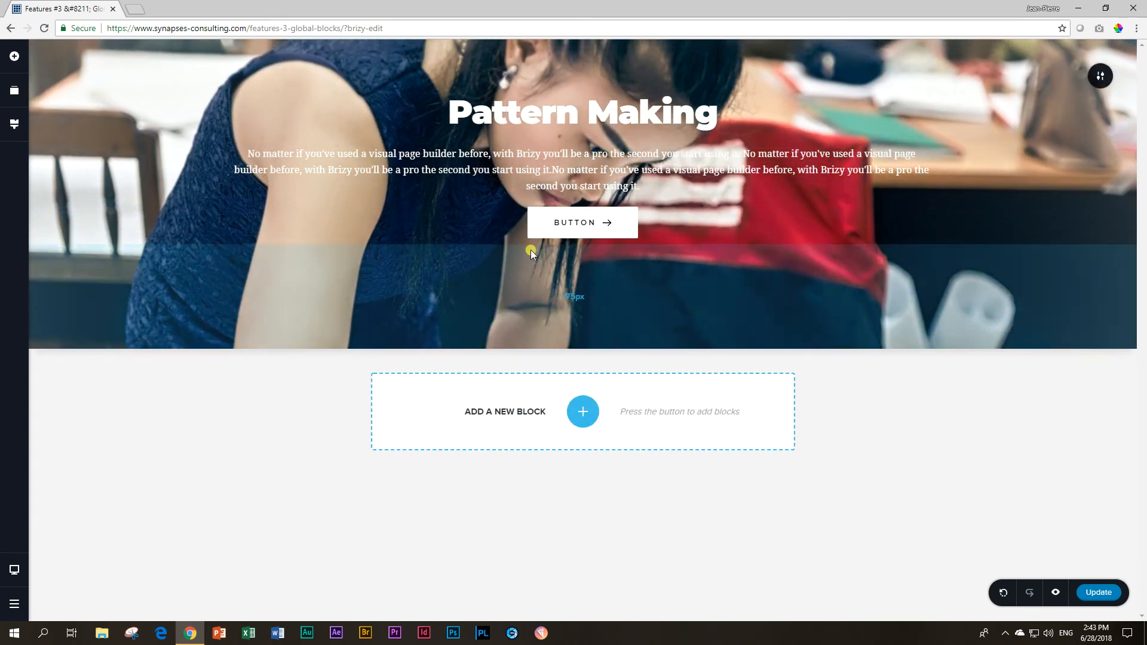
# - Increase the spacing above the button, making the hero block taller
pyautogui.click(13, 56)
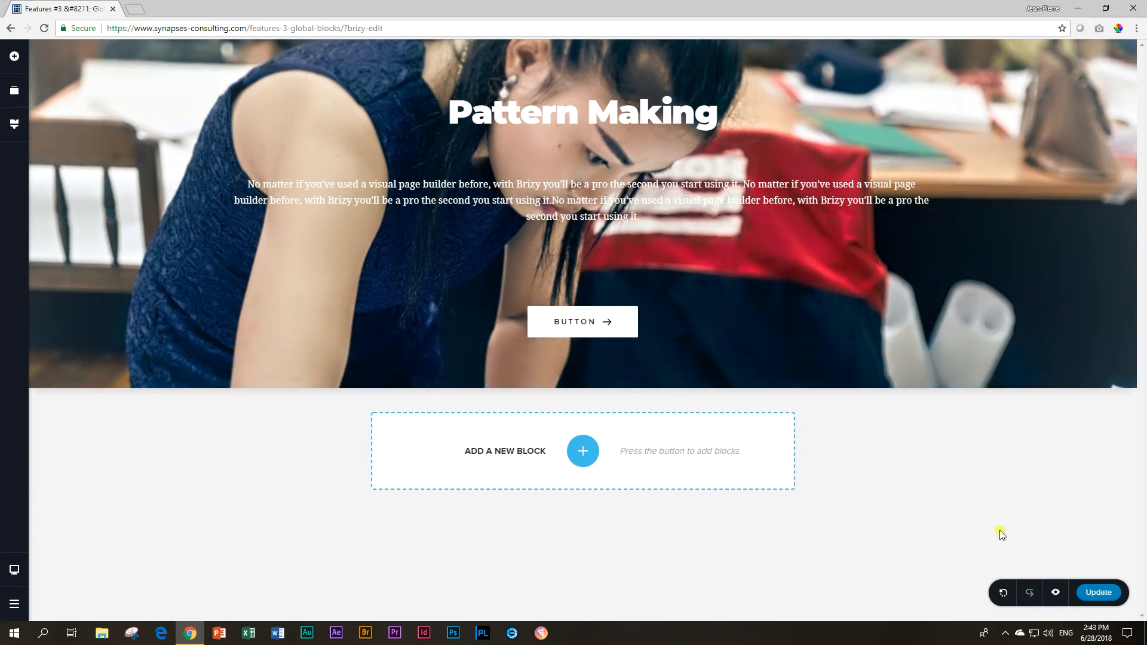
pyautogui.moveTo(991, 491)
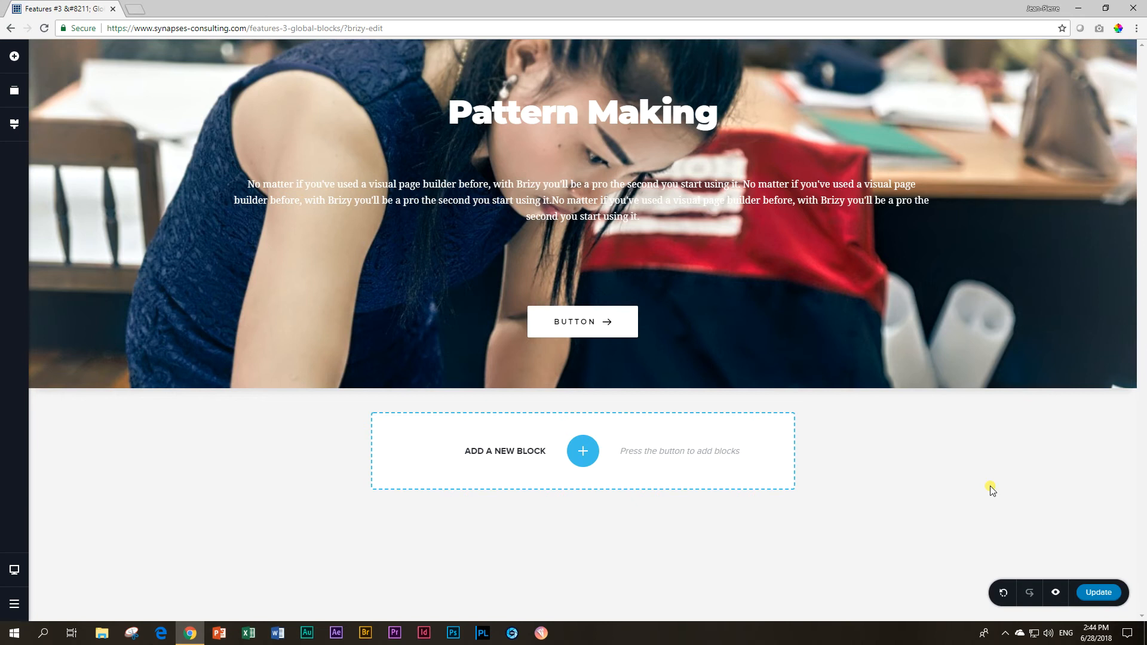
pyautogui.moveTo(1040, 118)
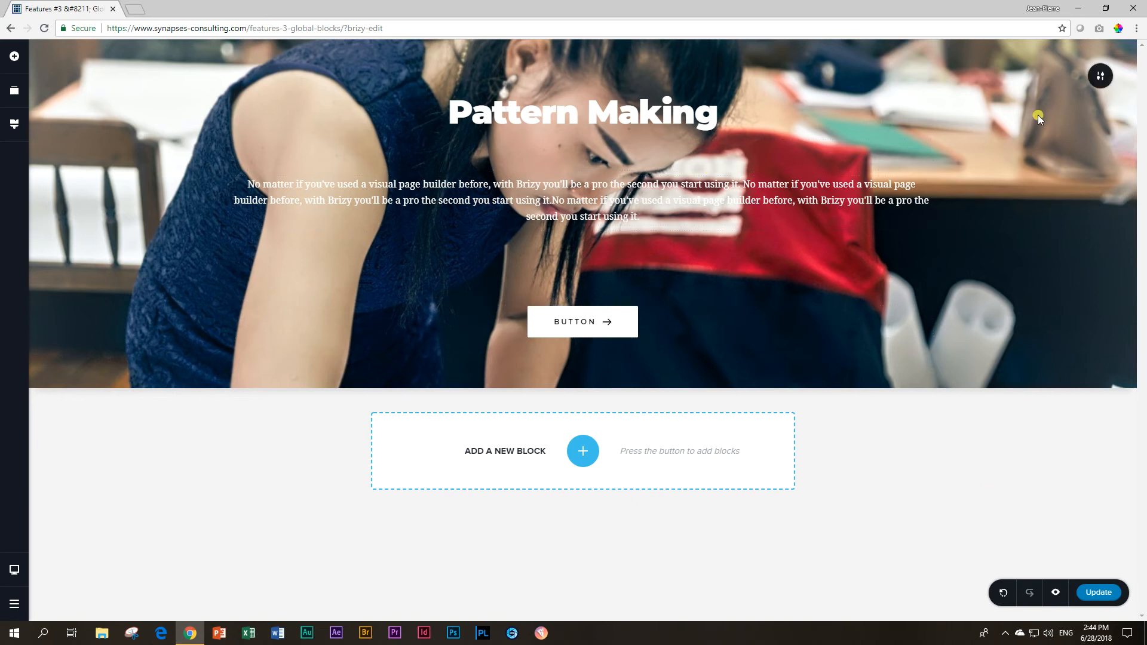
pyautogui.moveTo(1100, 77)
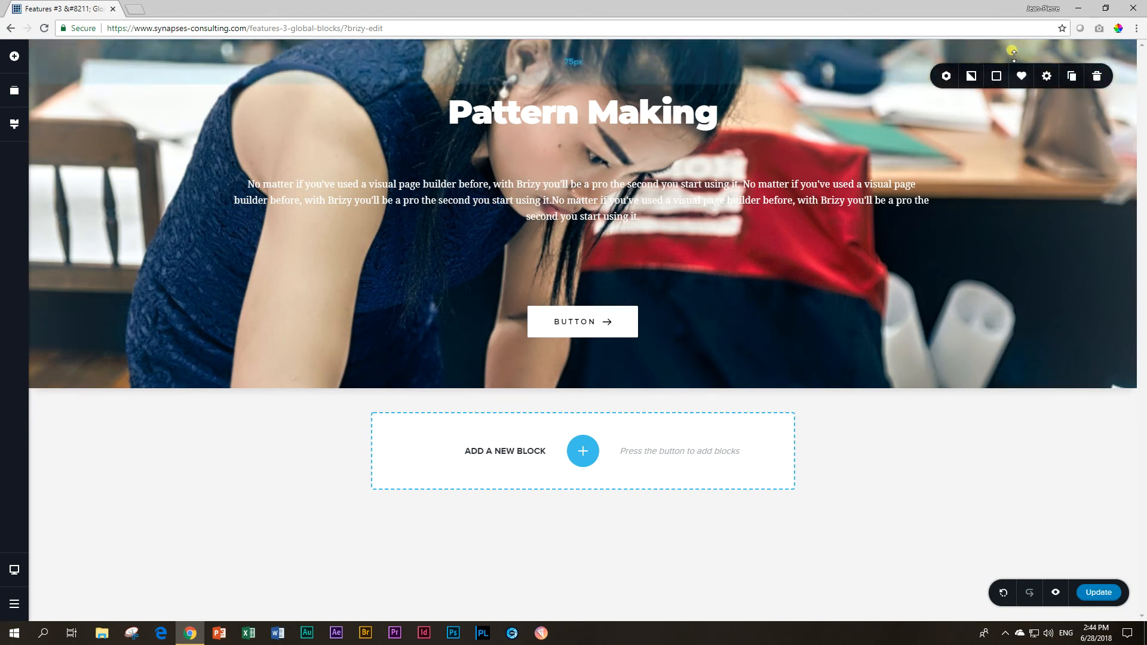
pyautogui.moveTo(1021, 77)
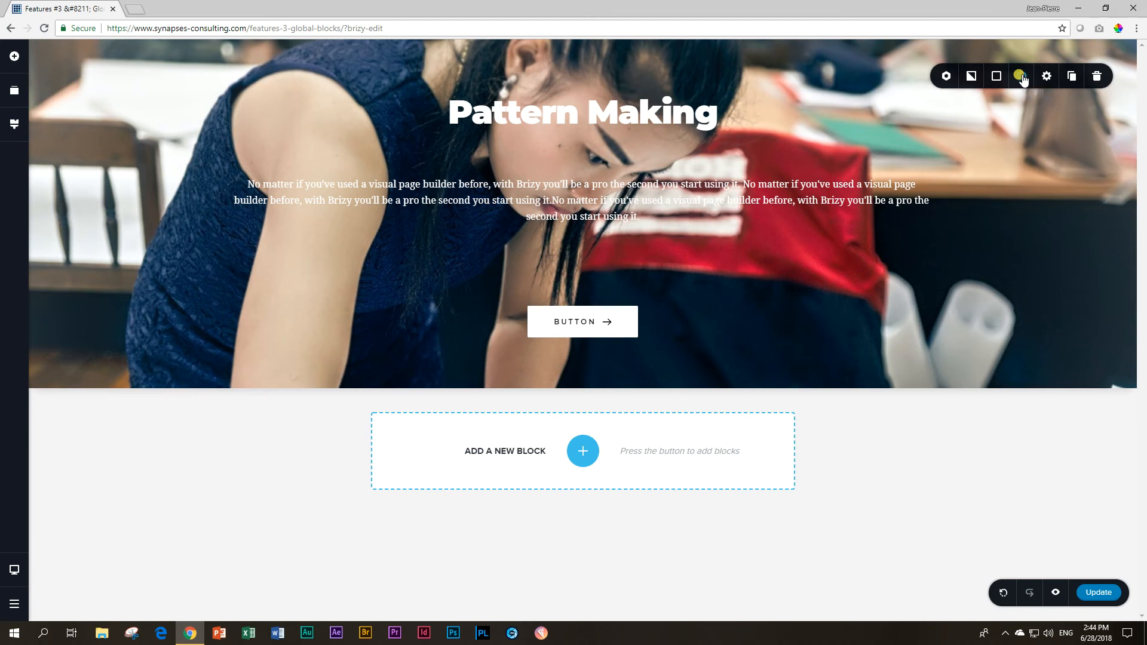
# - Save the Pattern Making hero block to the saved blocks via the heart icon
pyautogui.click(1021, 77)
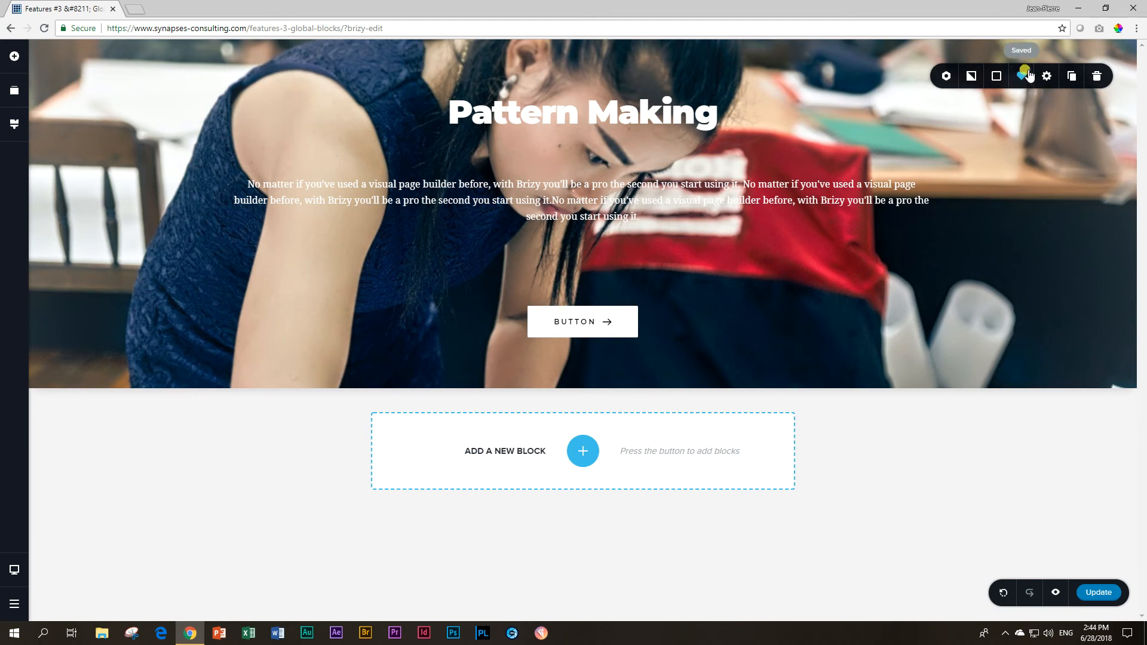
pyautogui.moveTo(1029, 156)
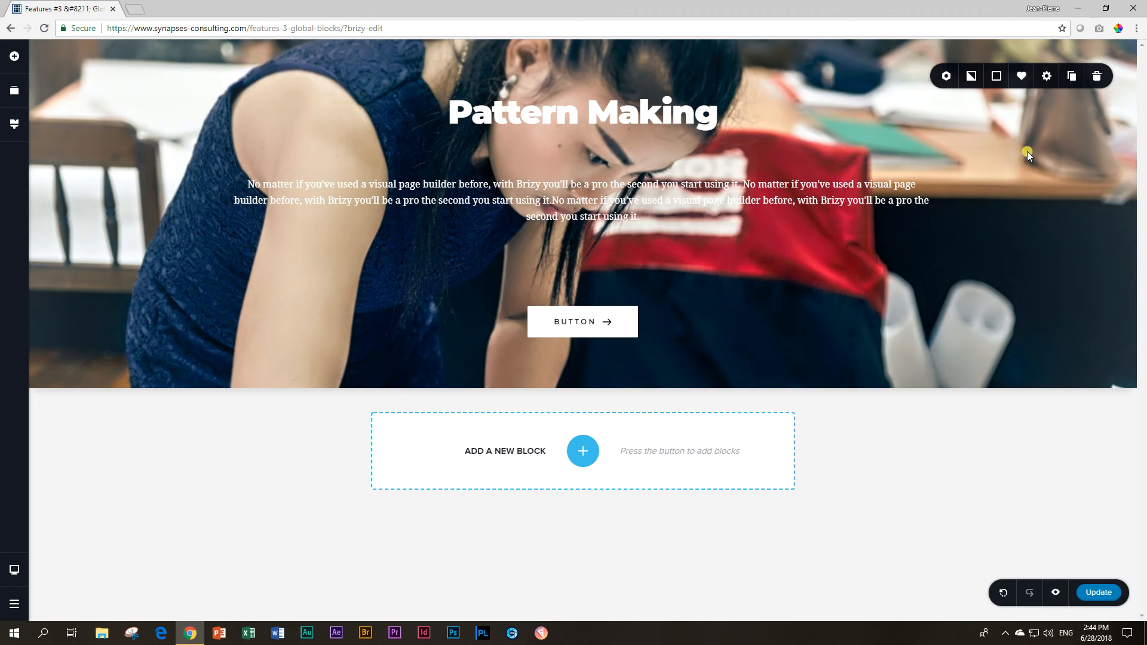
pyautogui.moveTo(338, 299)
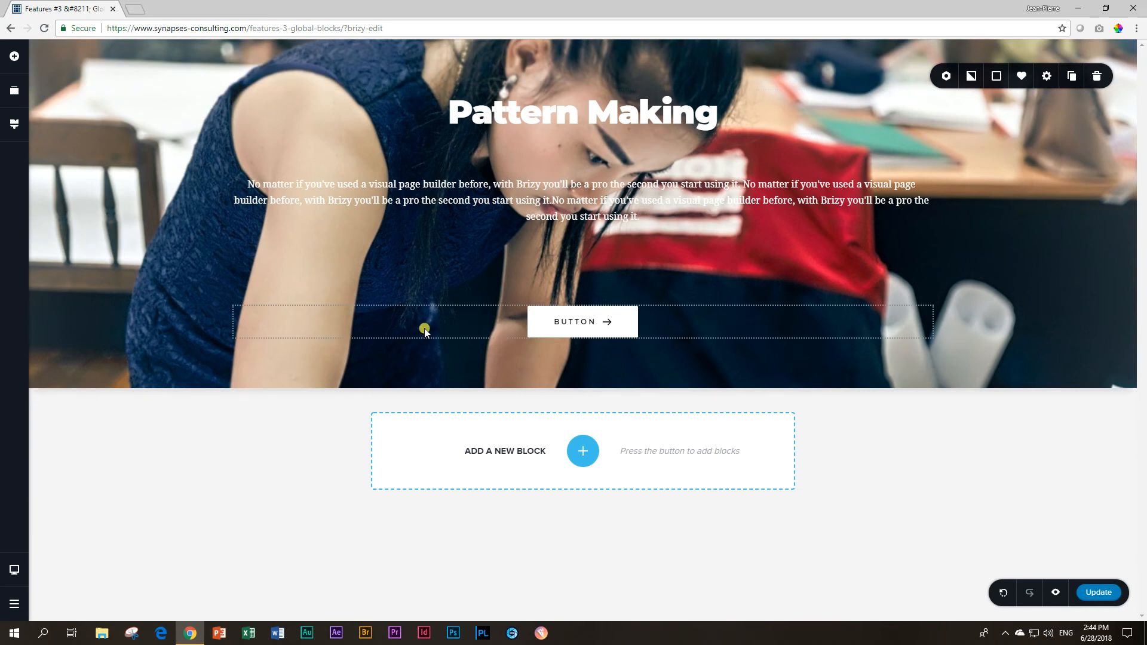
pyautogui.moveTo(582, 451)
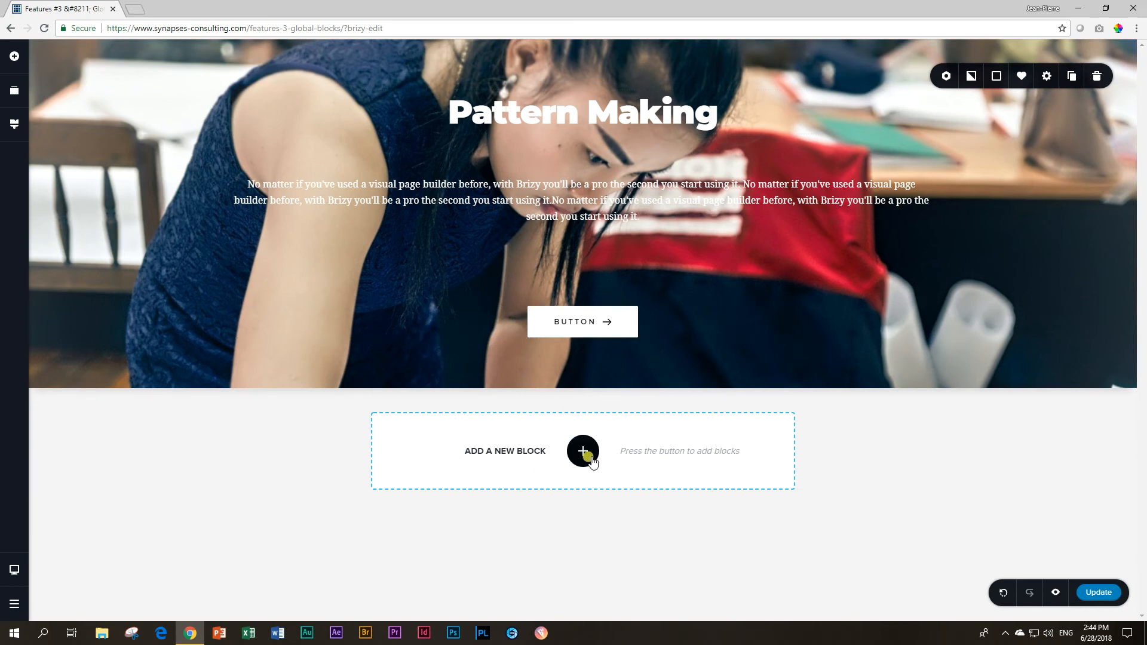
# - Show the Saved tab of the block library listing the stored 'STARTED FROM SCRATCH' block
pyautogui.click(582, 452)
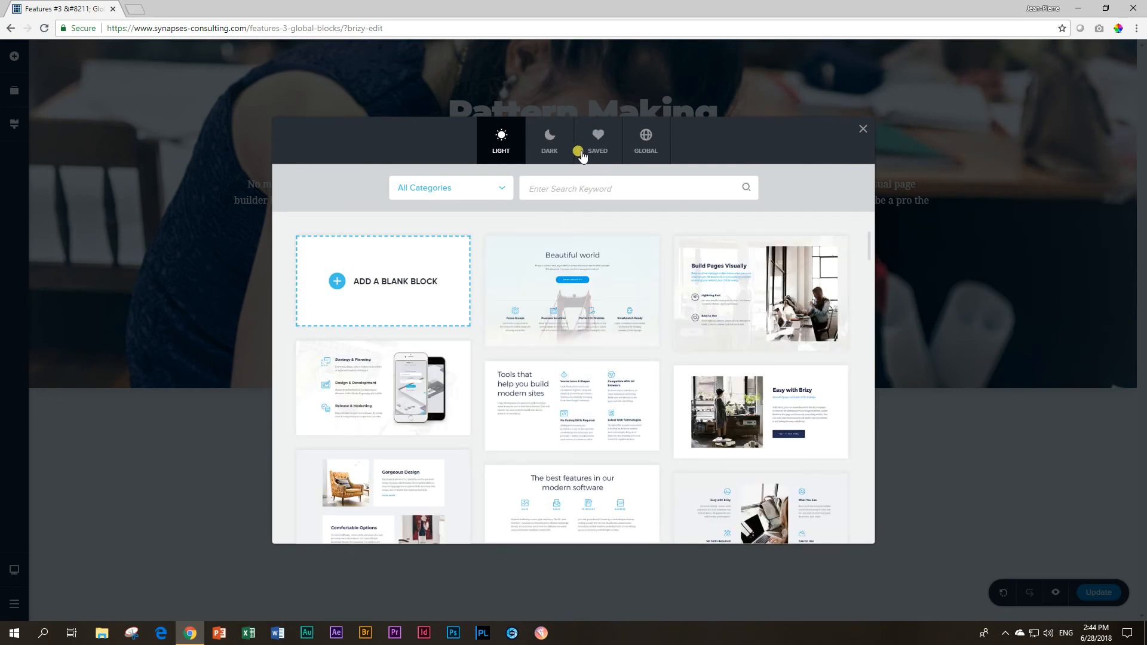
pyautogui.click(597, 138)
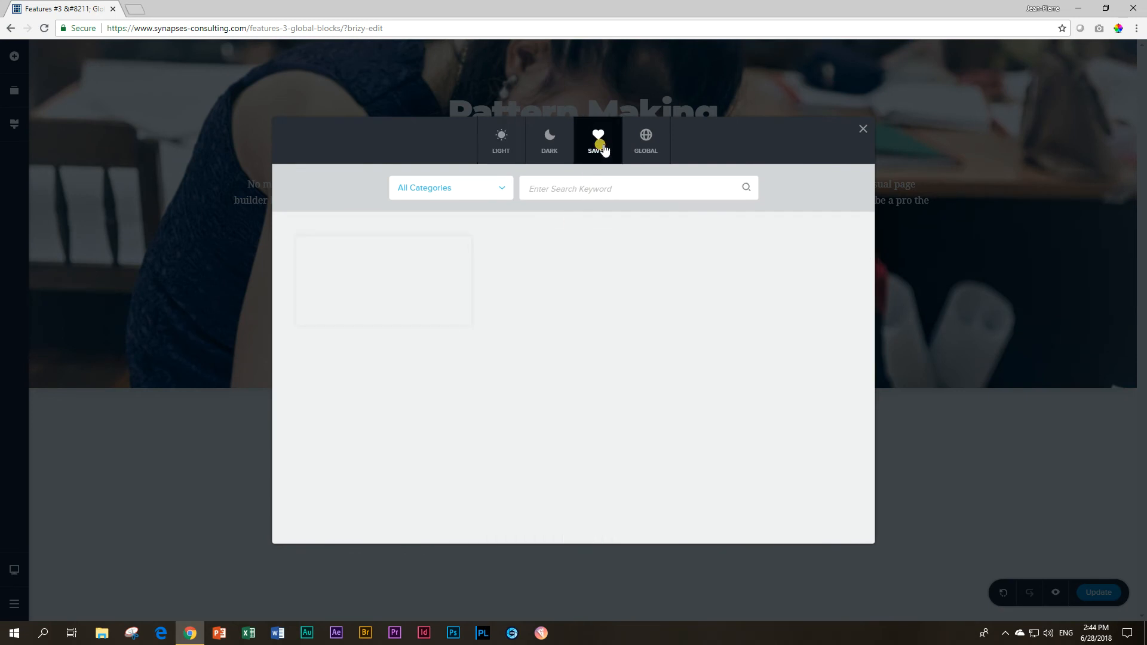
pyautogui.click(598, 139)
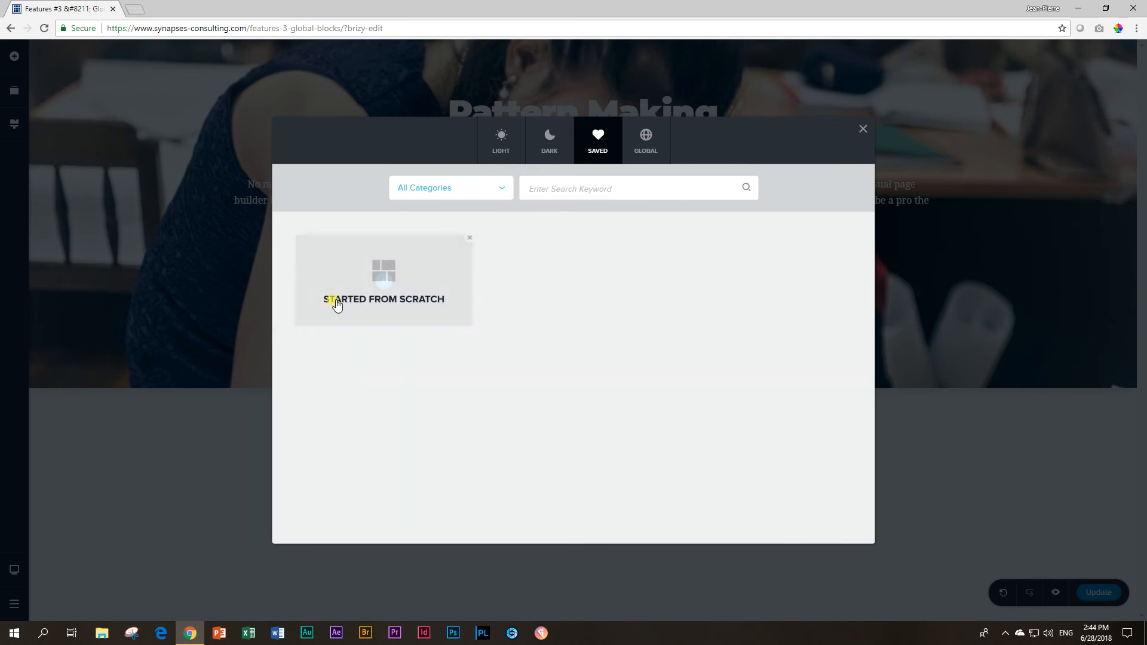
pyautogui.moveTo(592, 380)
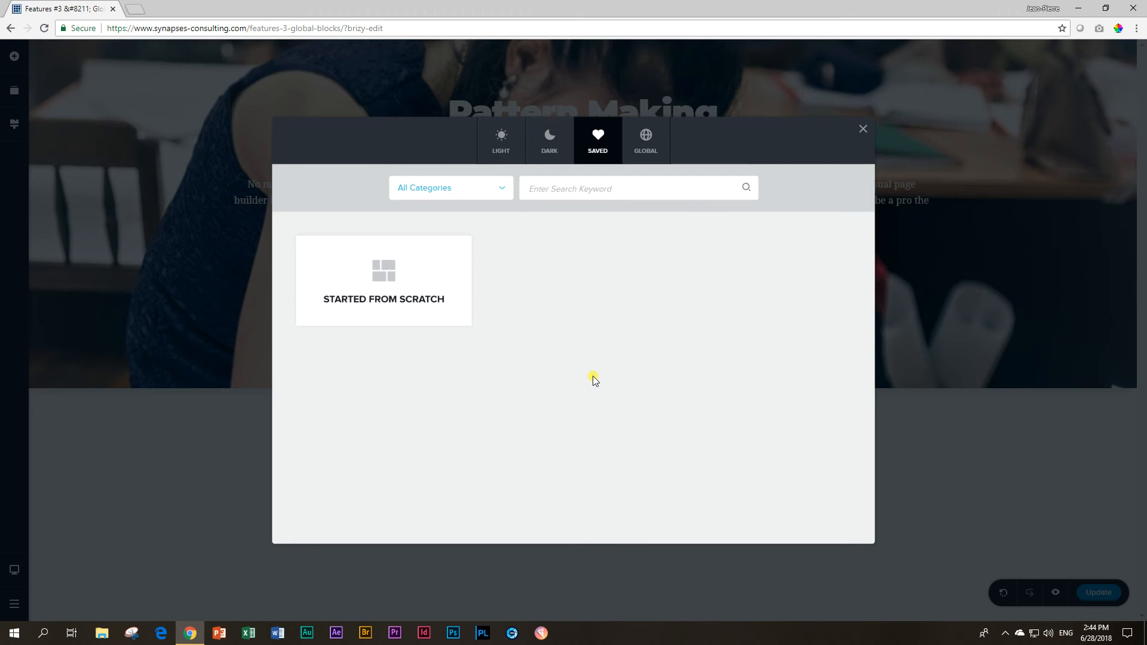
pyautogui.moveTo(412, 292)
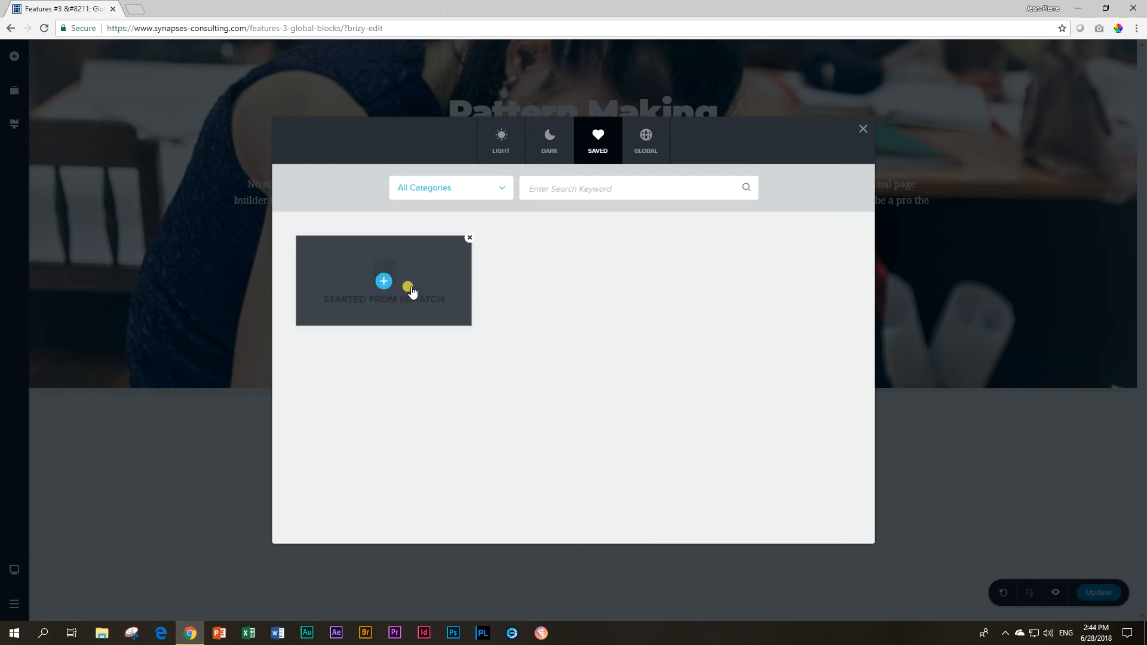
pyautogui.moveTo(486, 396)
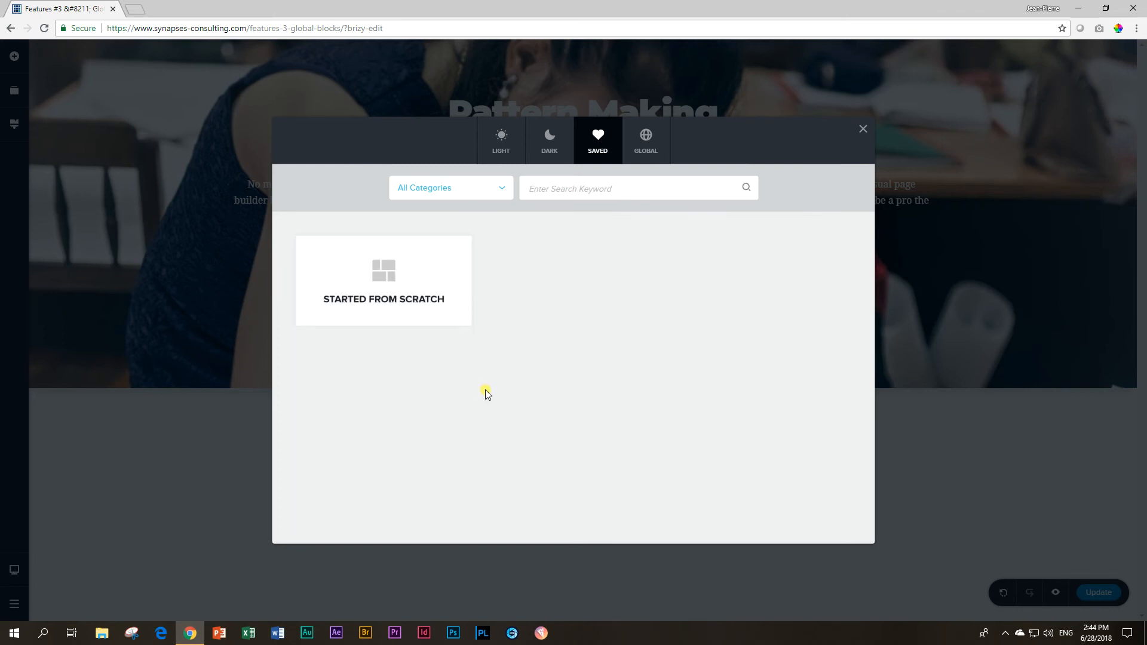
pyautogui.rightClick(375, 285)
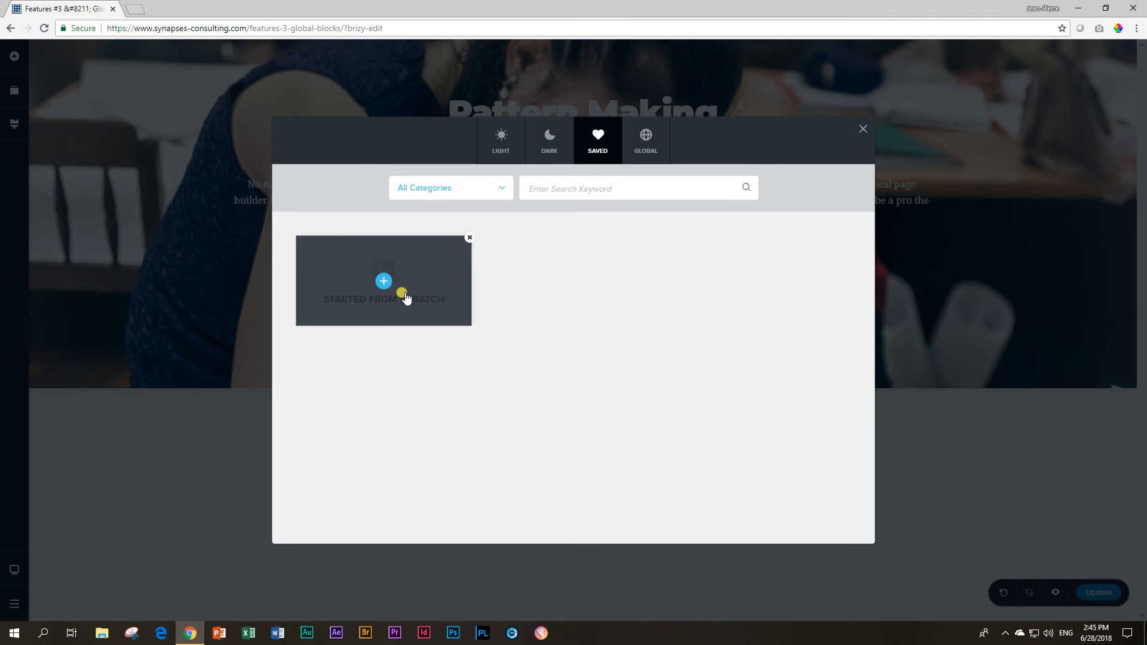
pyautogui.moveTo(723, 491)
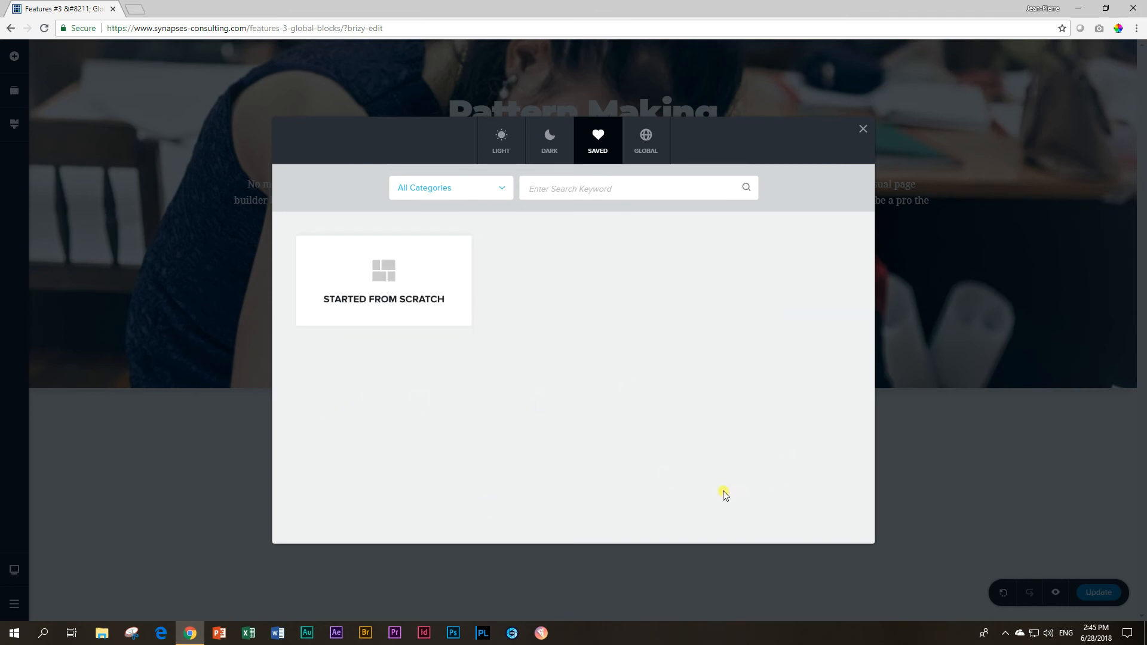
pyautogui.moveTo(720, 489)
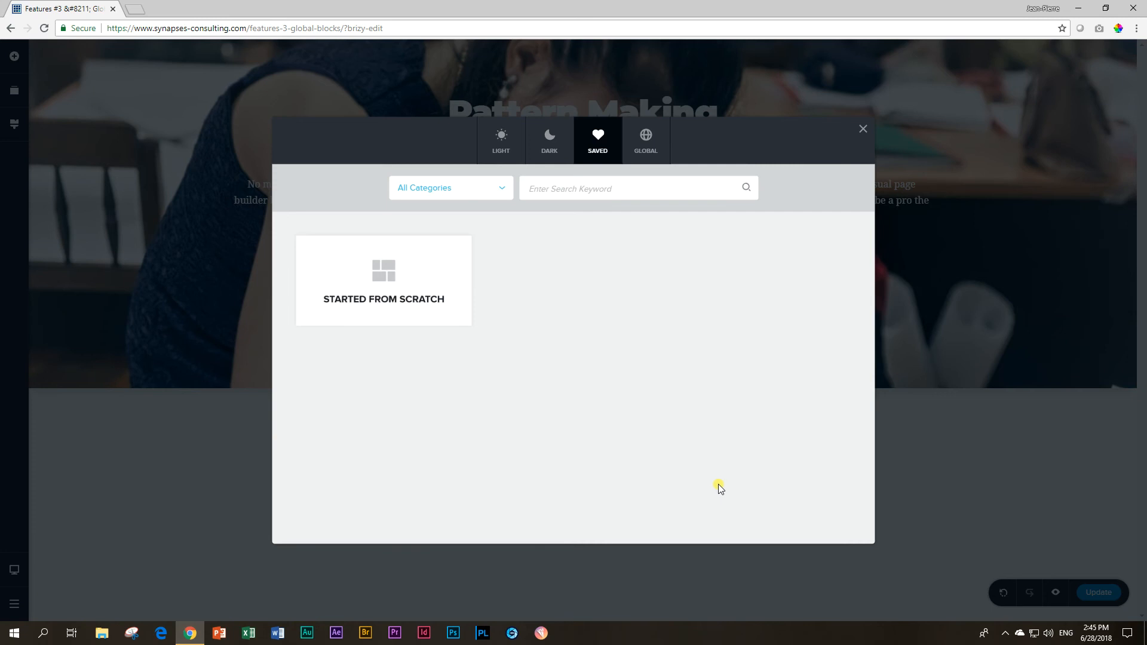
pyautogui.moveTo(601, 415)
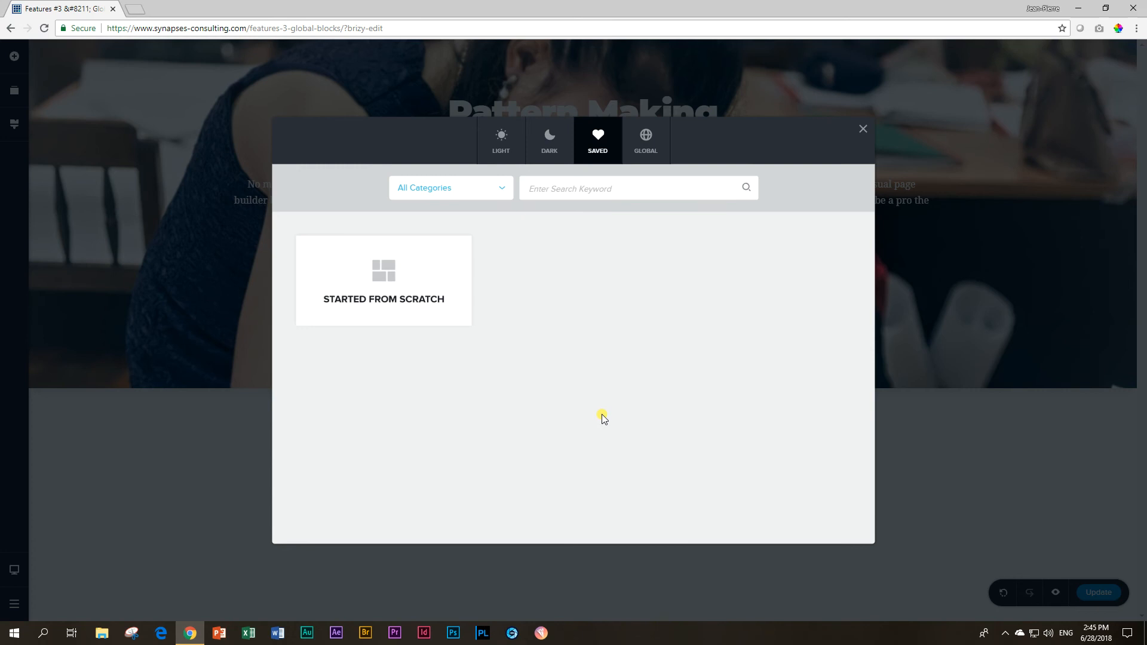
# - Insert the saved block at the page bottom and bring up its background settings
pyautogui.click(863, 129)
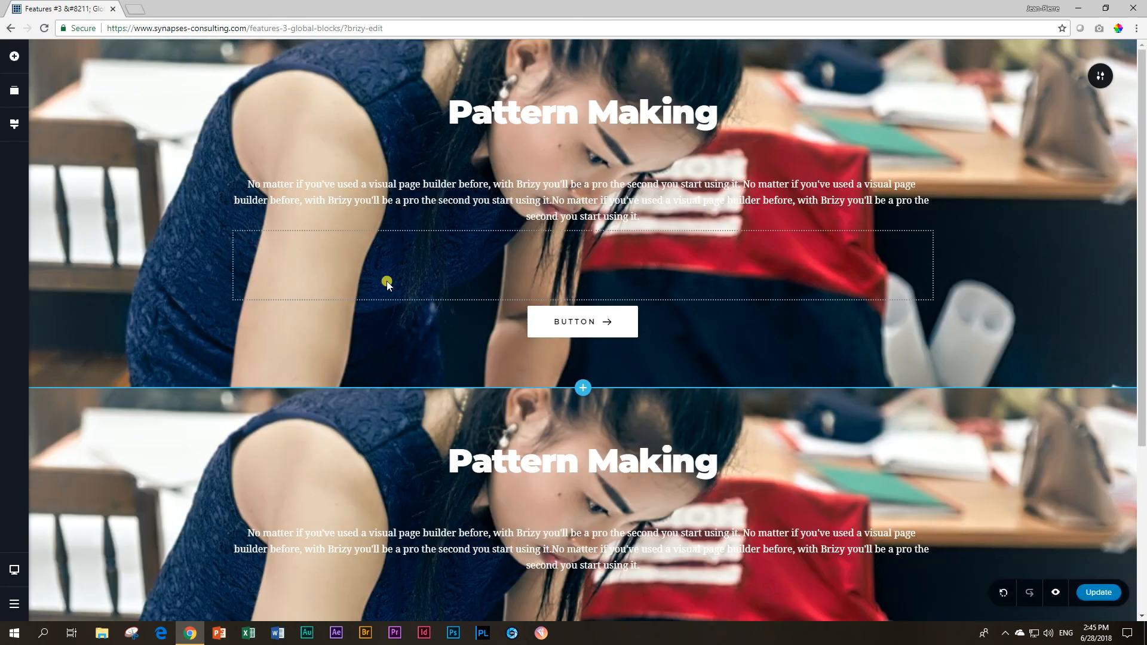
pyautogui.scroll(-3)
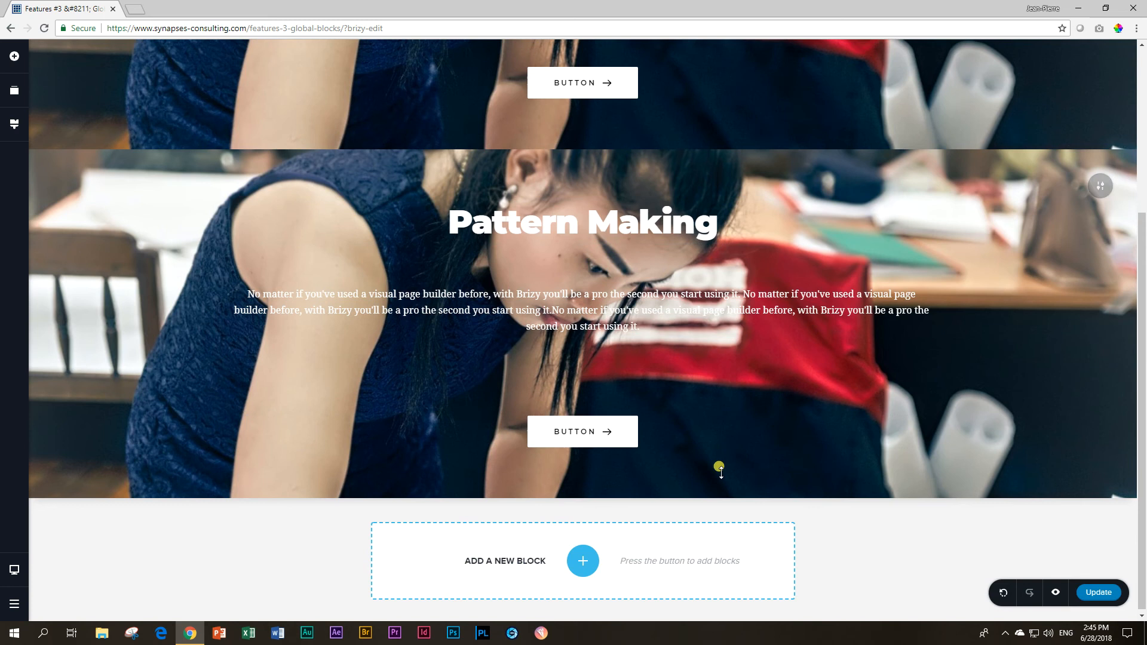
pyautogui.scroll(-3)
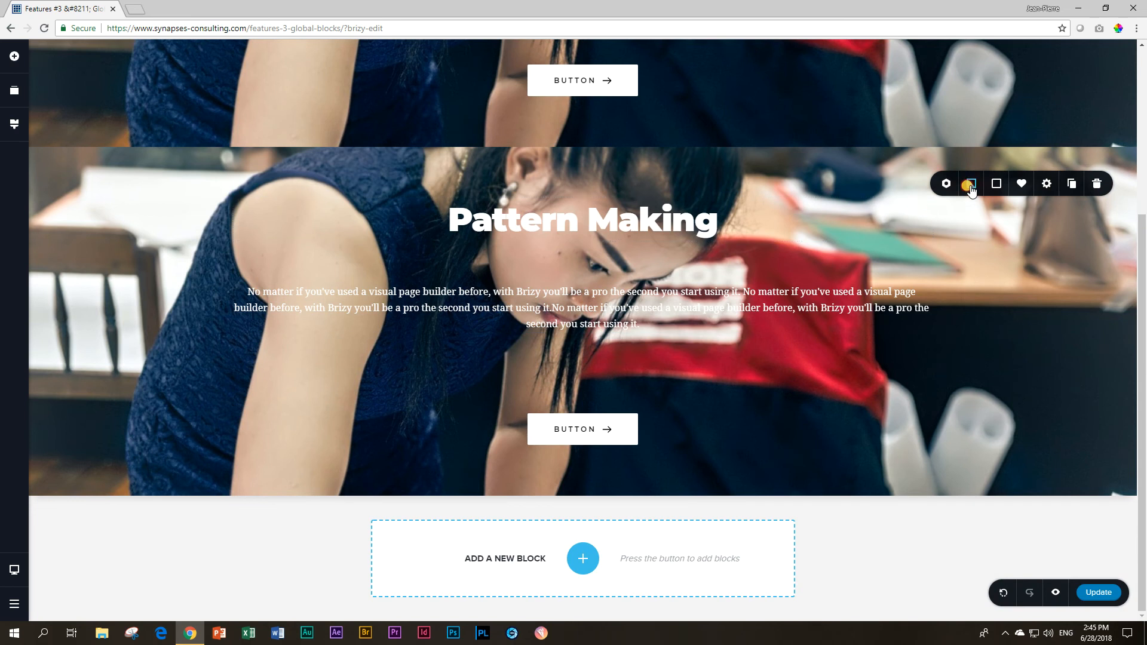
pyautogui.click(972, 184)
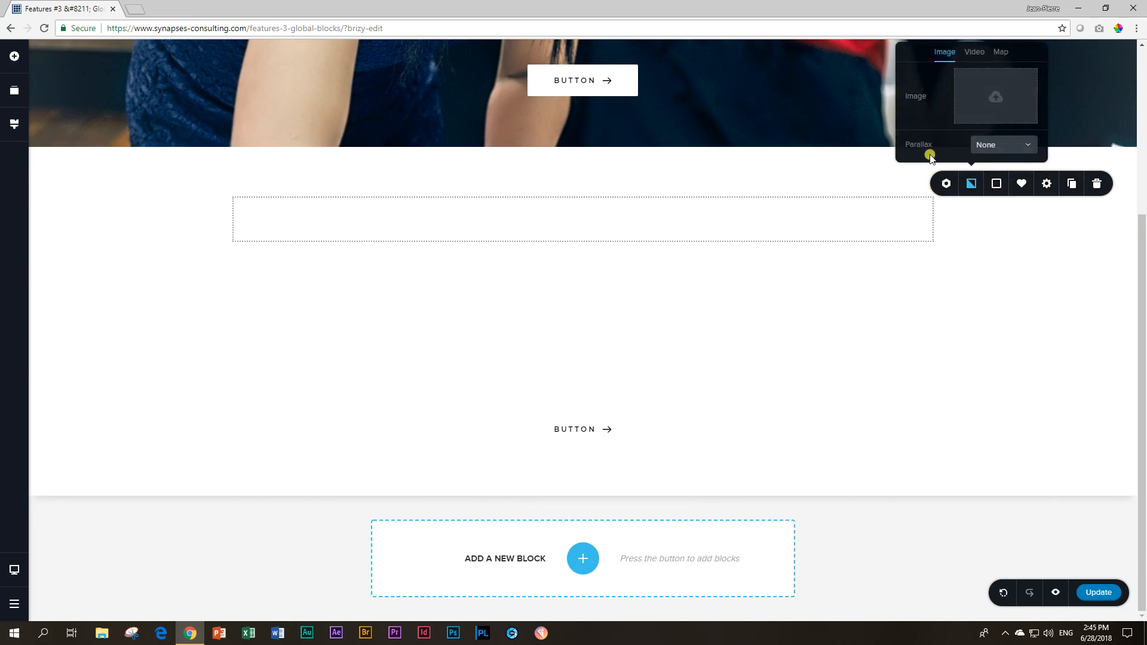
# - Replace the block background with the thread-spool photo from the Media Library
pyautogui.click(995, 95)
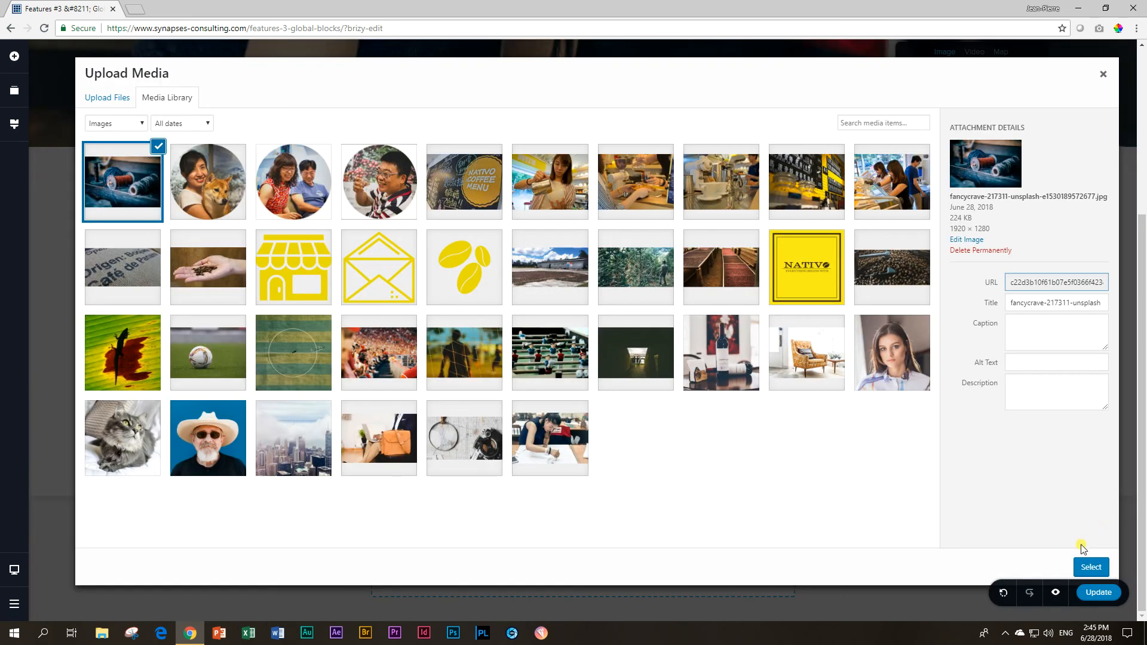
pyautogui.click(1091, 567)
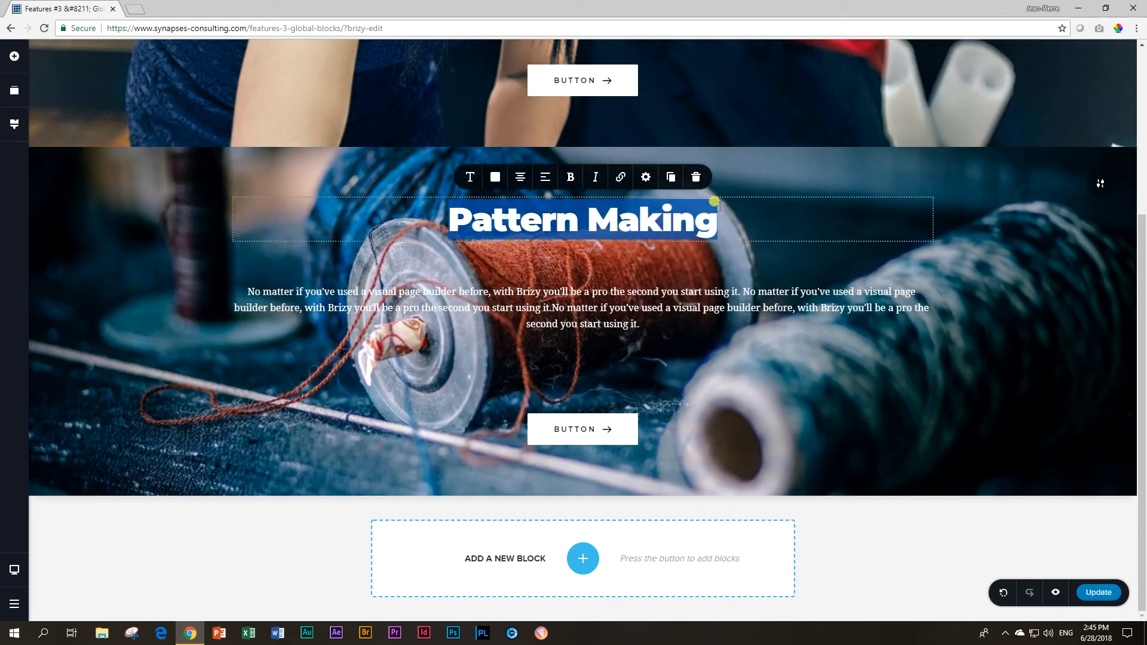
# - Change the heading to 'Sewing' and bring up the block library below the block
pyautogui.write('Sewing')
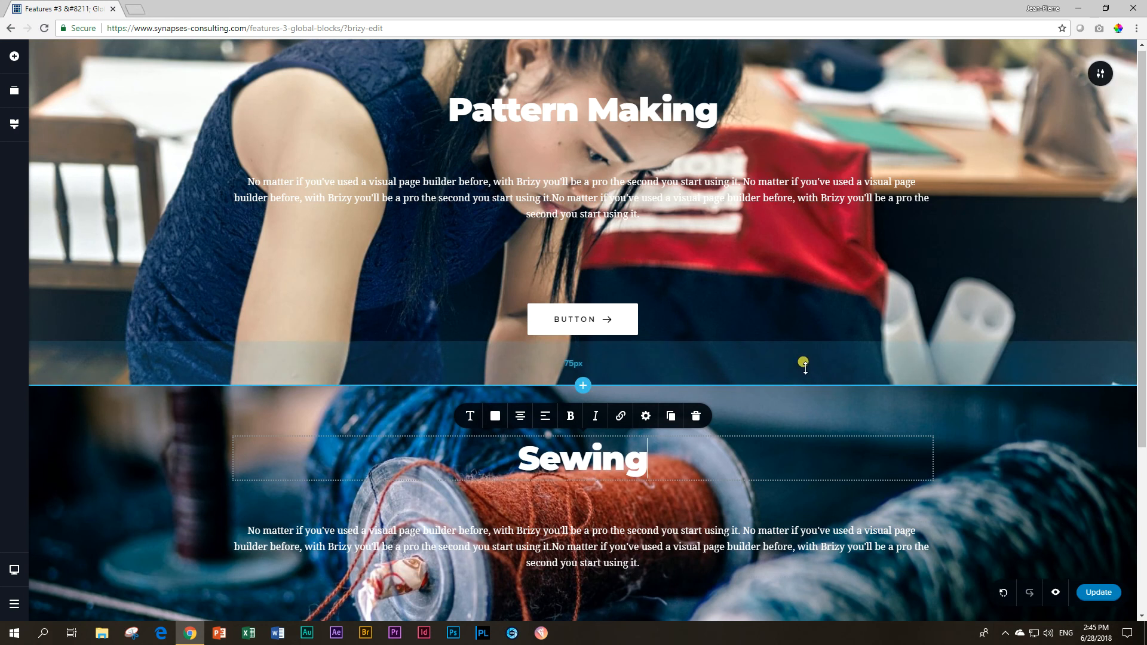
pyautogui.scroll(-3)
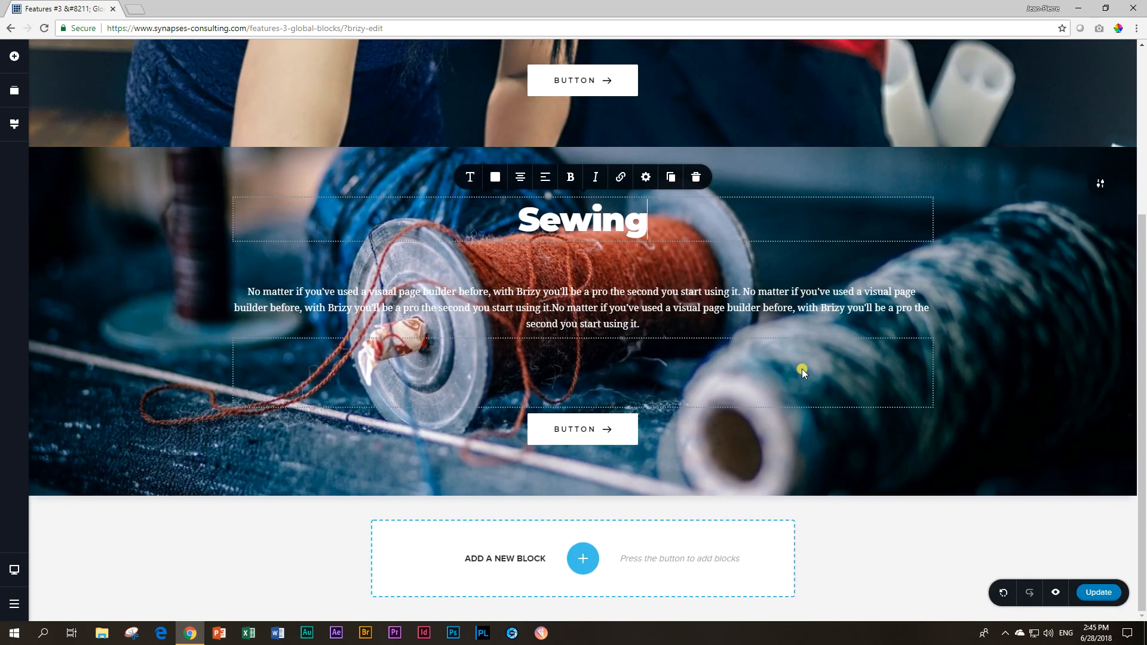
pyautogui.click(583, 558)
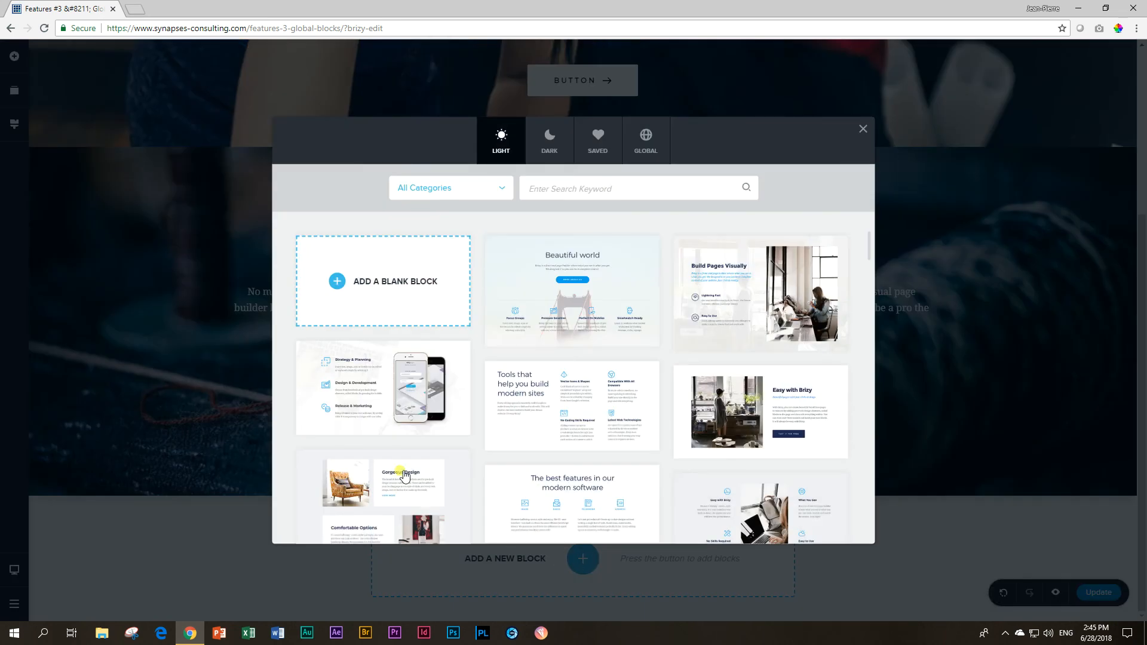
# - View the Saved tab of the library, then close it without inserting anything
pyautogui.click(597, 141)
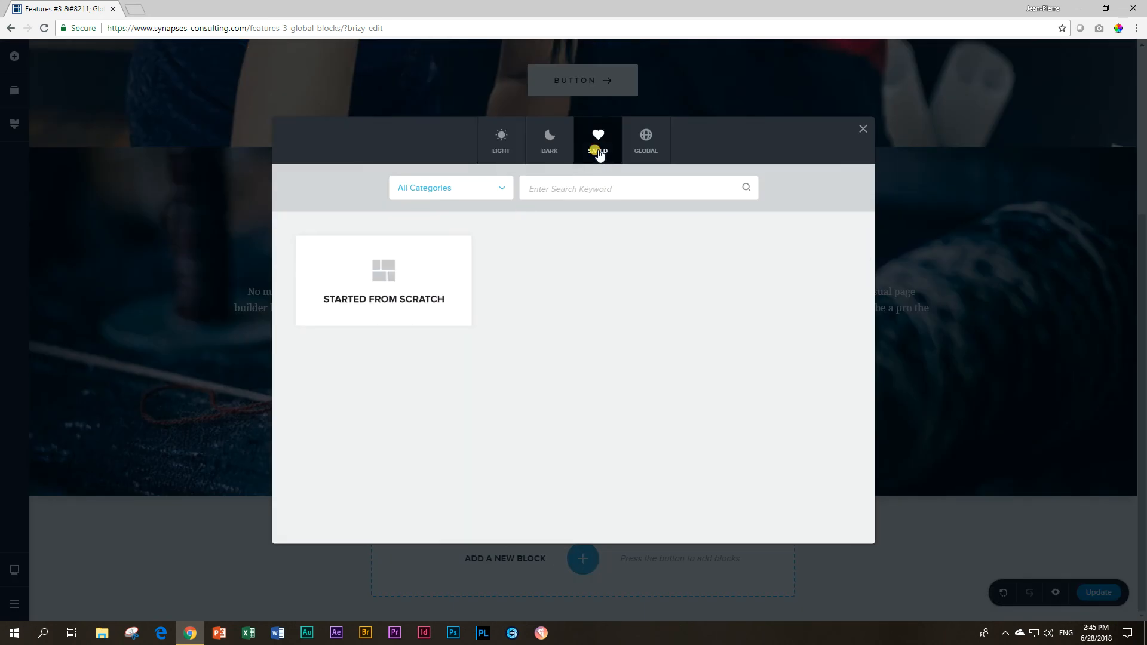
pyautogui.moveTo(428, 307)
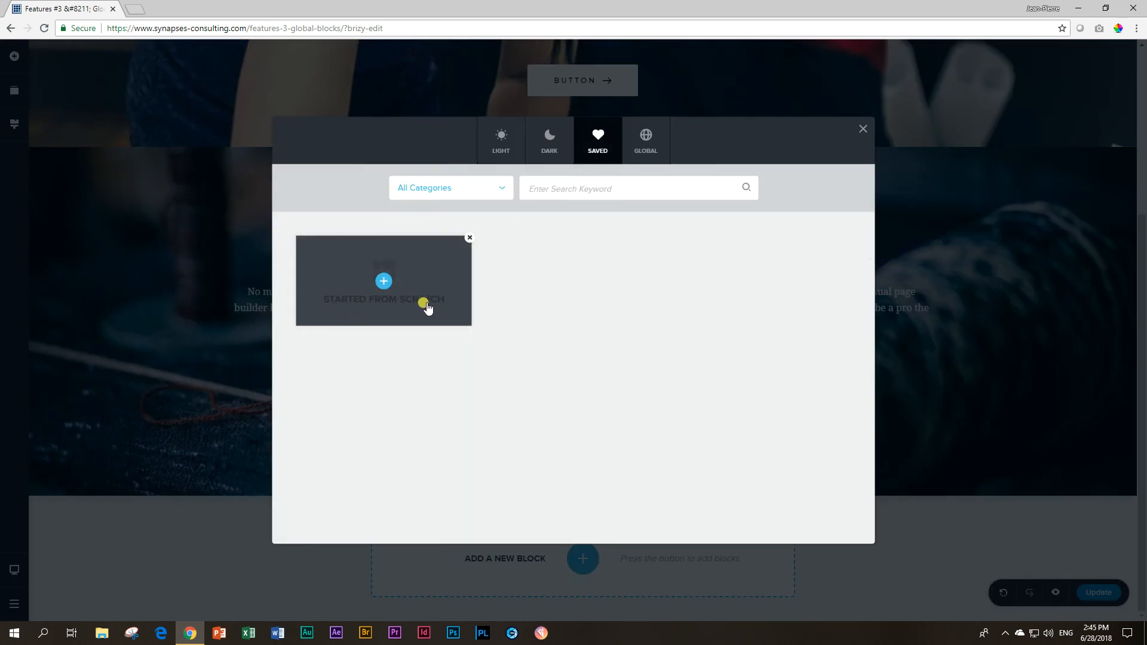
pyautogui.moveTo(299, 315)
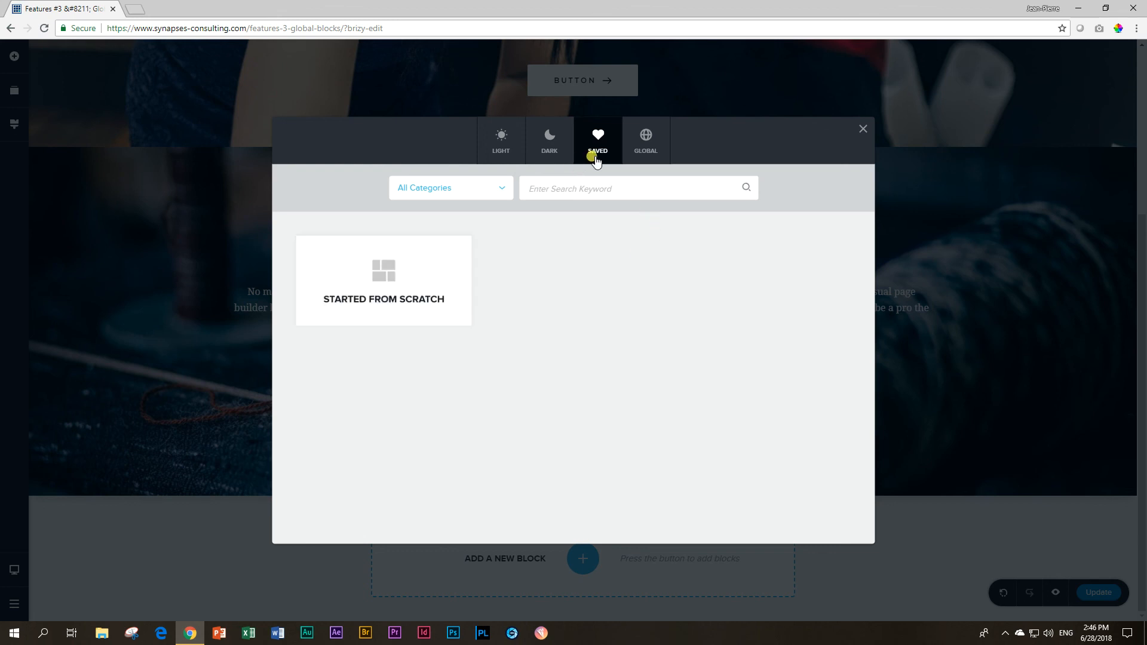
pyautogui.click(863, 129)
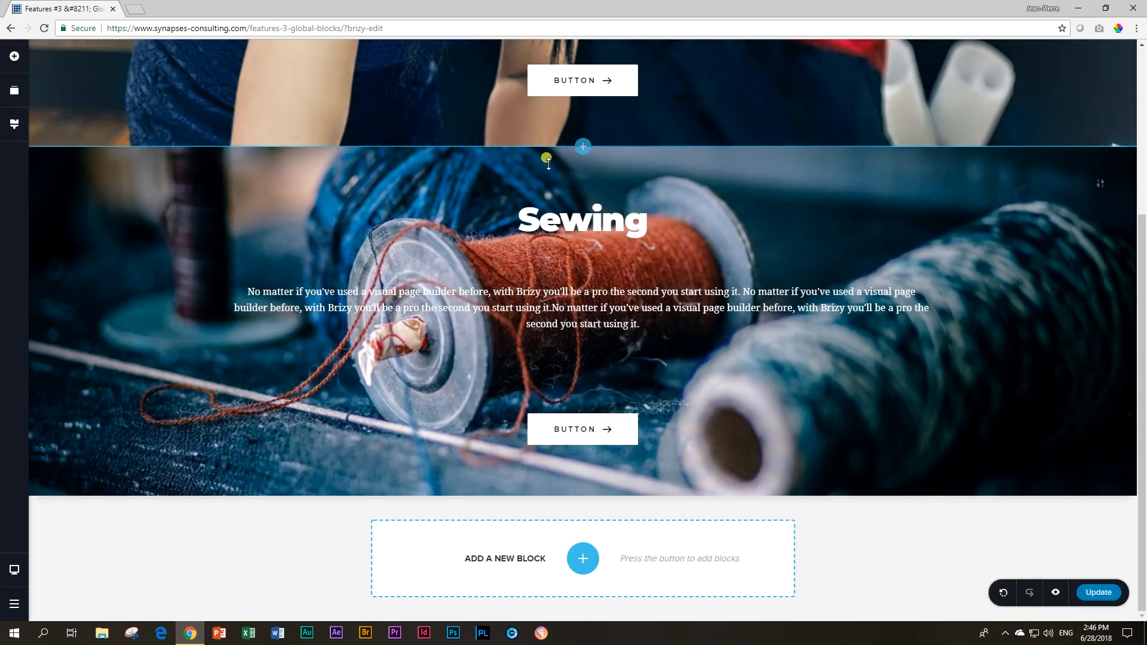